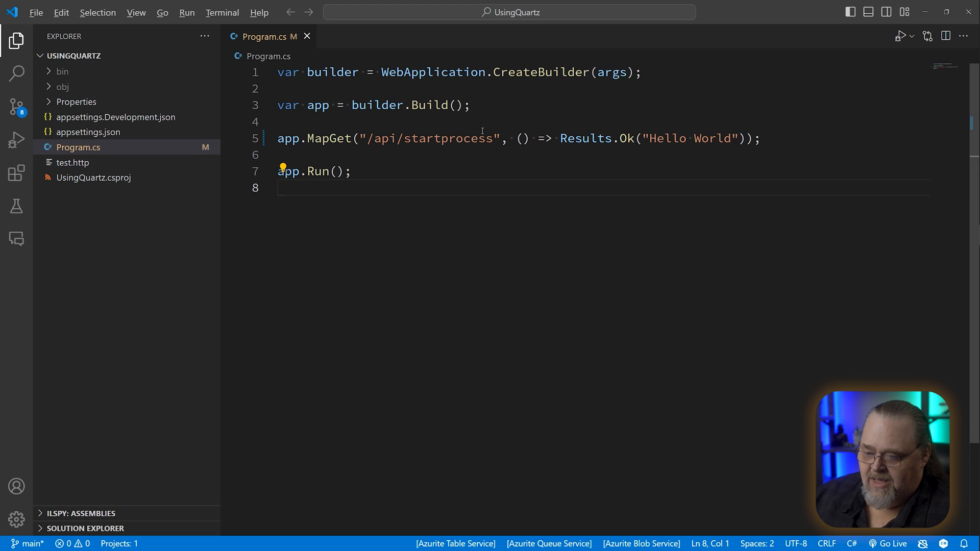
pyautogui.moveTo(449, 294)
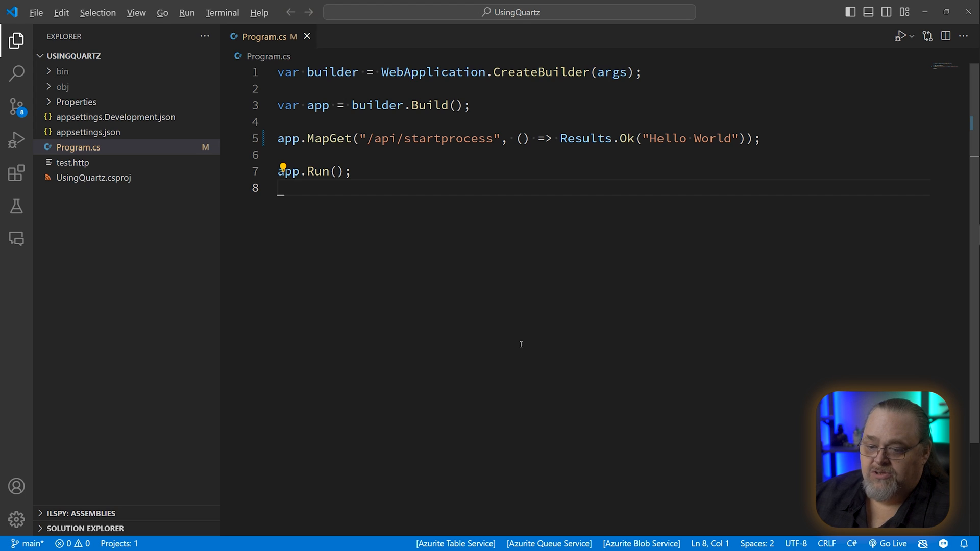
pyautogui.moveTo(497, 224)
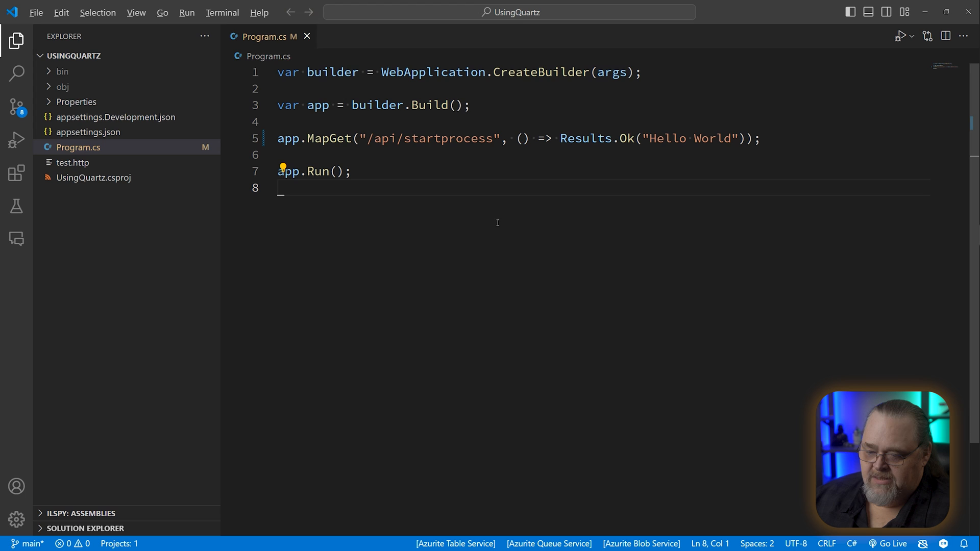
pyautogui.moveTo(282, 155)
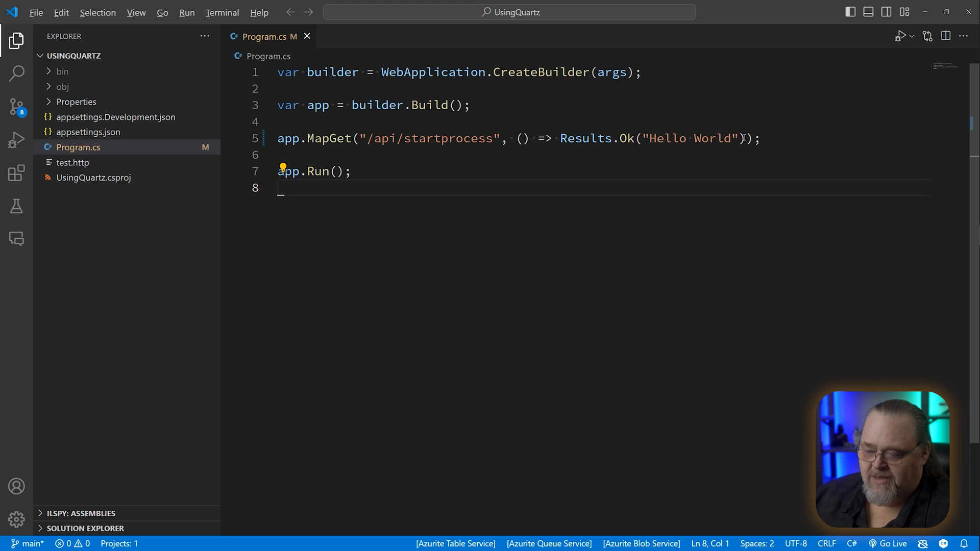
# Change MapGet to MapPost and return Results.Accepted("Process has been queued.").
pyautogui.doubleClick(339, 138)
pyautogui.write('Pos')
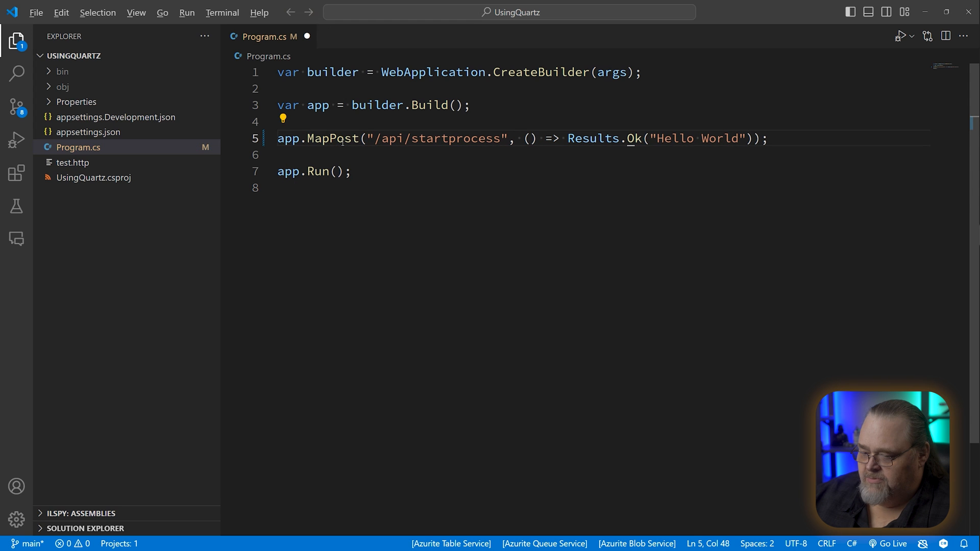
pyautogui.write('Accepted')
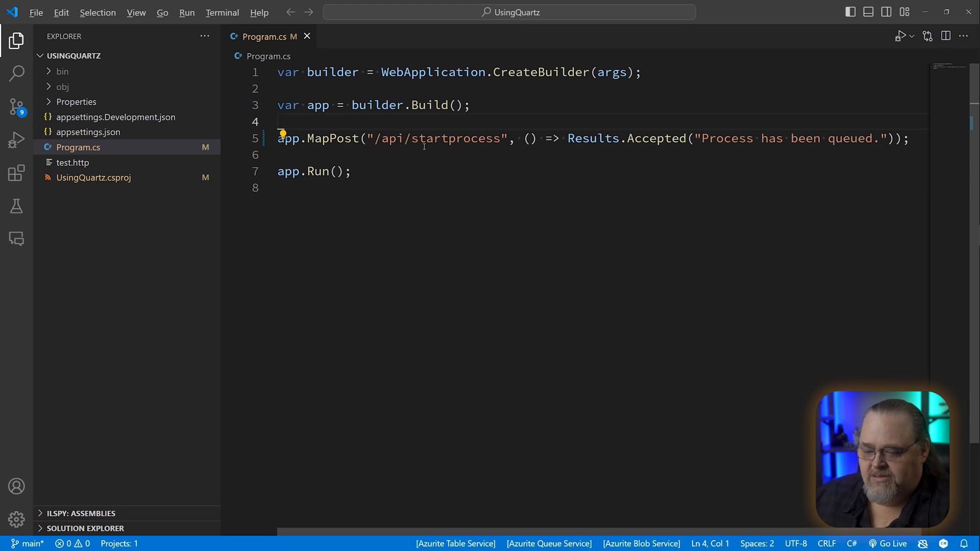
# Add builder.Services.AddQuartz with e.MaxBatchSize = 10 and import the Quartz namespace.
pyautogui.write('builder.Services.AddQuartz(')
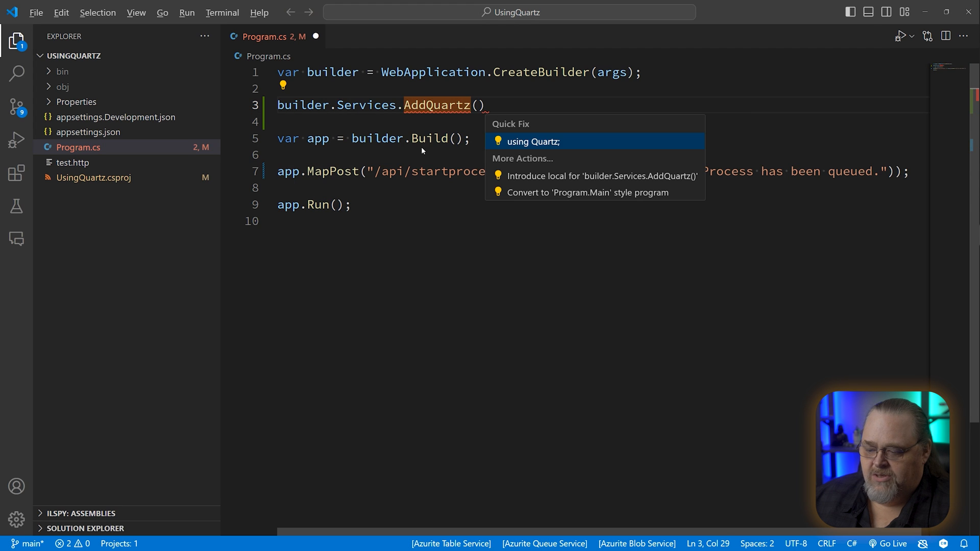
pyautogui.click(534, 141)
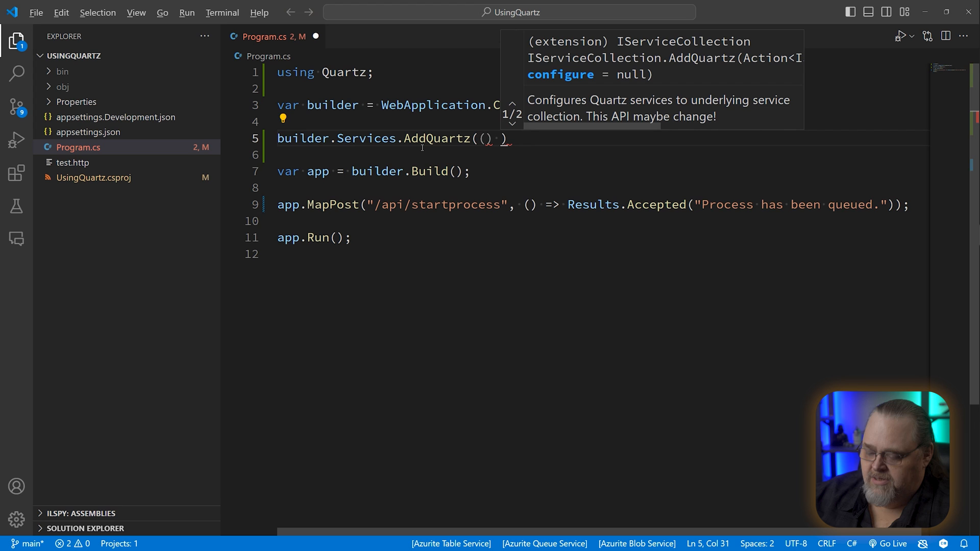
pyautogui.write('=> {}')
pyautogui.click(602, 154)
pyautogui.write('e.MaxBatchSize =')
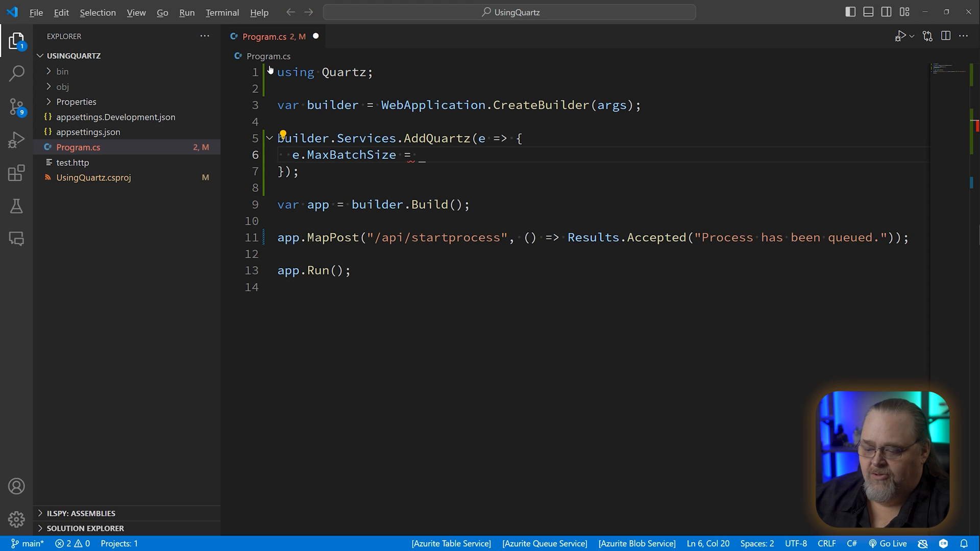
pyautogui.write('10;')
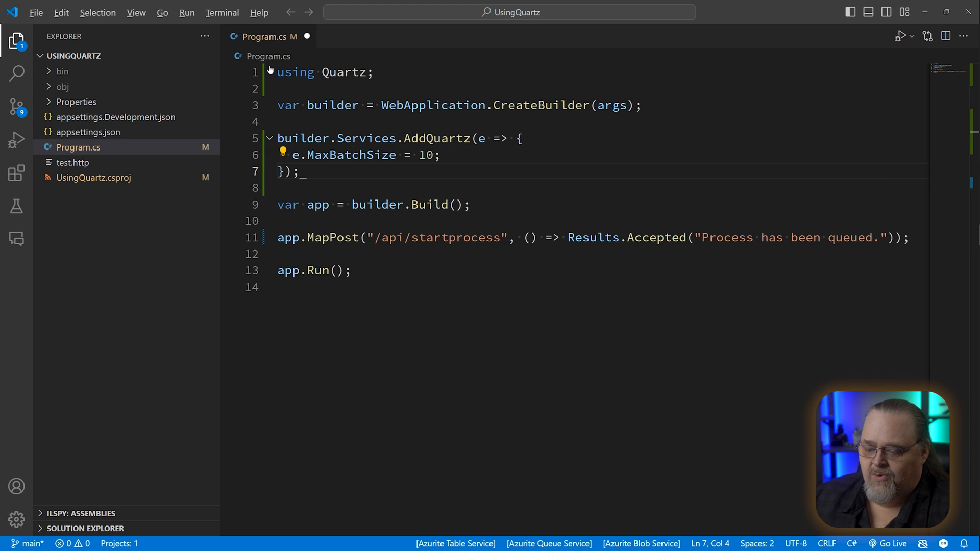
pyautogui.press('Enter')
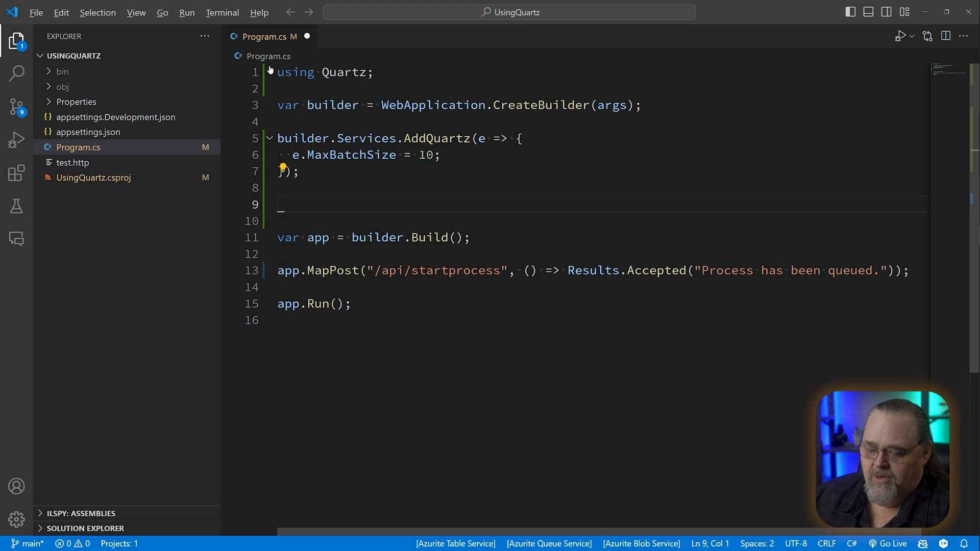
# Add builder.Services.AddQuartzHostedService with e.WaitForJobsToComplete = true.
pyautogui.write('builder.Services.')
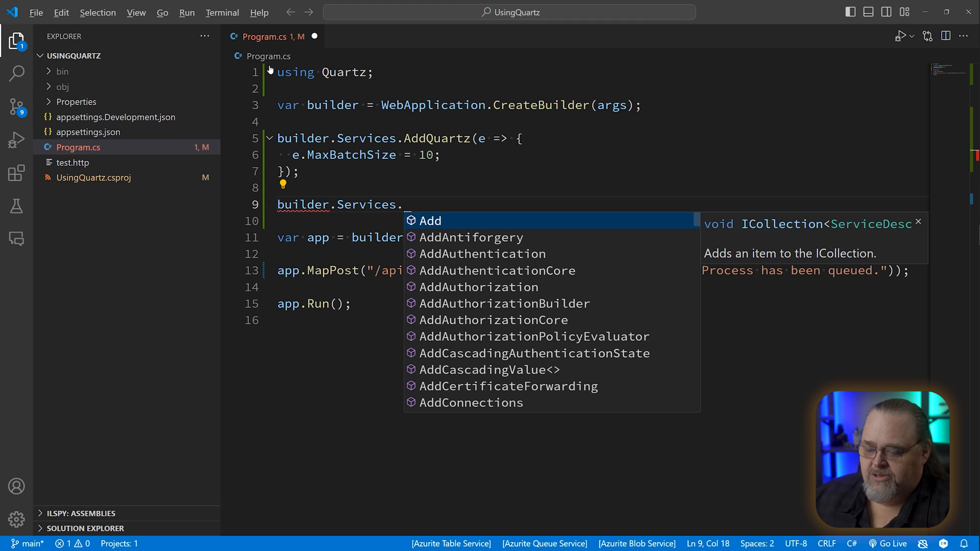
pyautogui.write('AddQu')
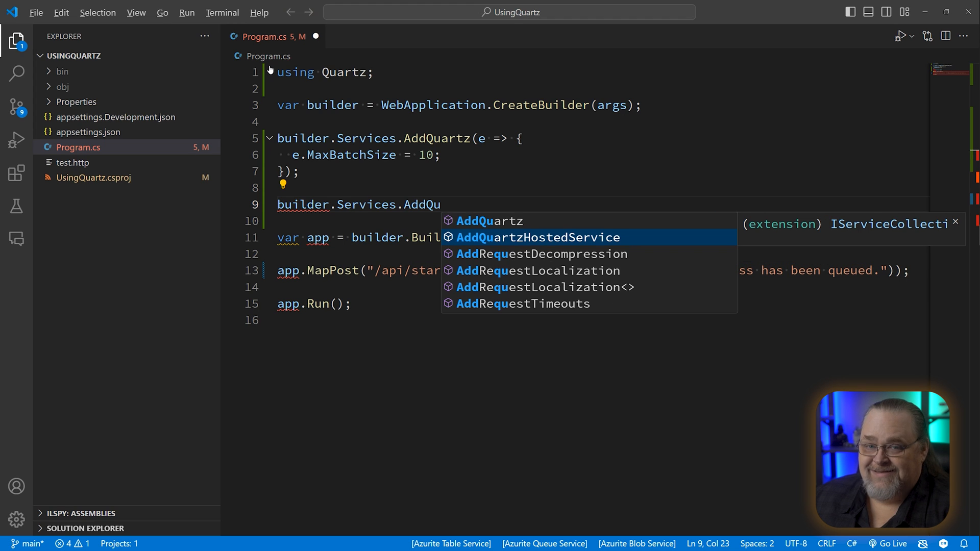
pyautogui.press('Tab')
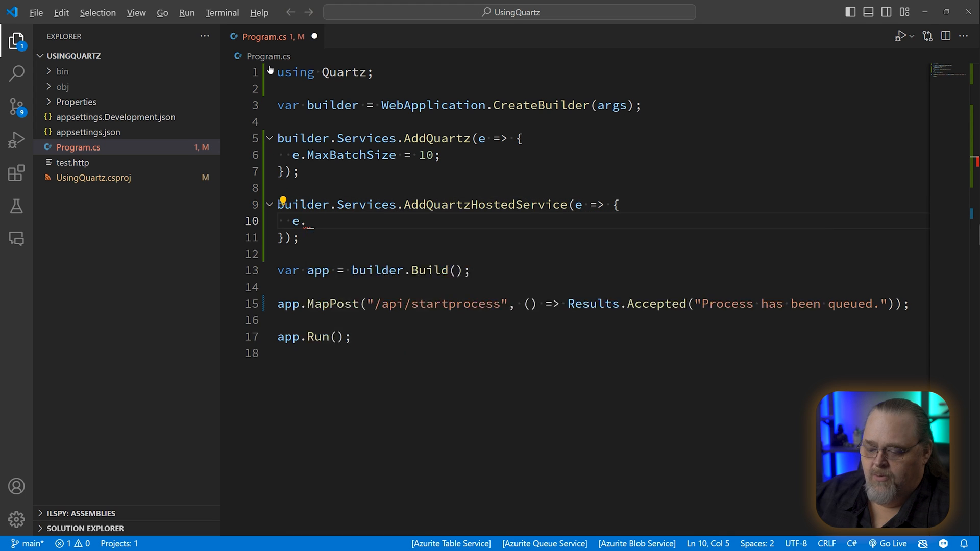
pyautogui.write('WaitForJobsToComplete = true;')
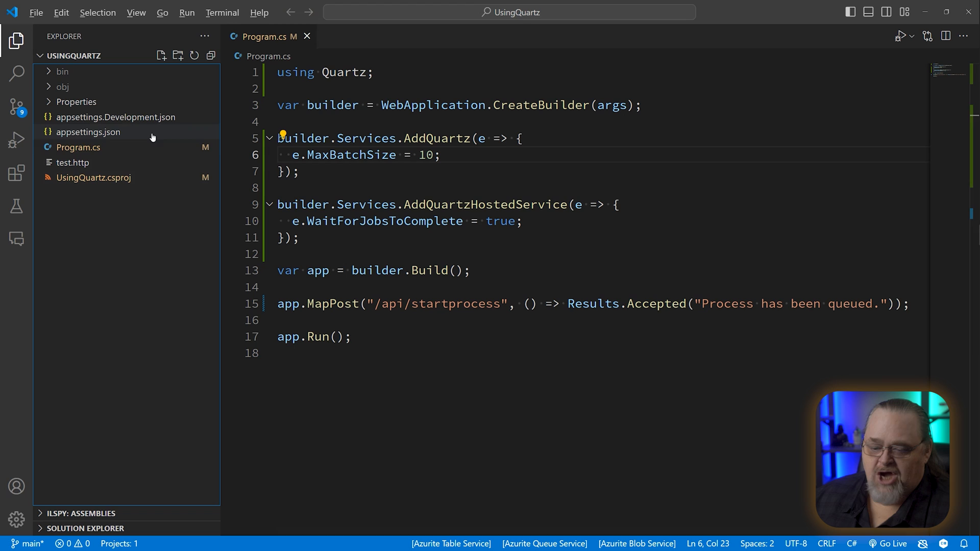
pyautogui.moveTo(93, 55)
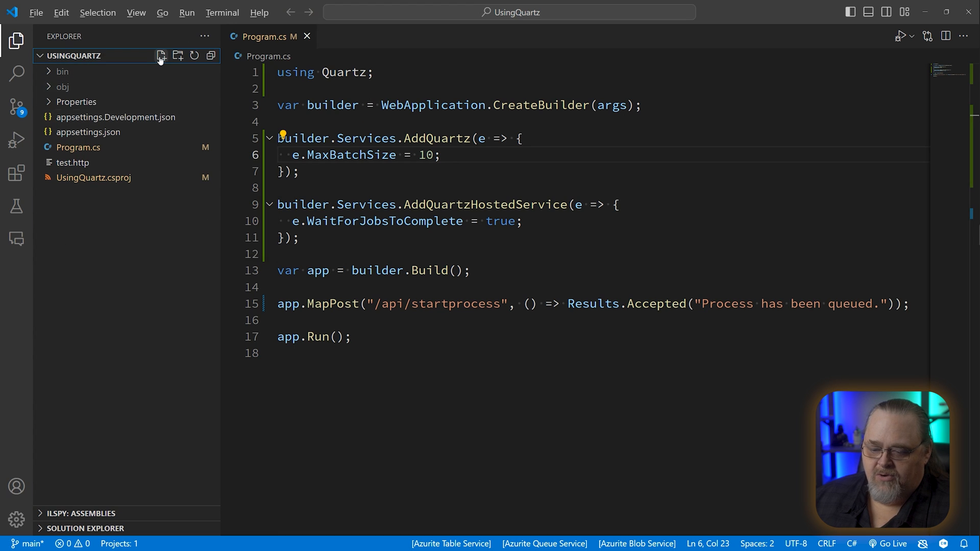
# Create SomeJob.cs in namespace UsingQuartz with class SomeJob : IJob and import Quartz.
pyautogui.click(160, 55)
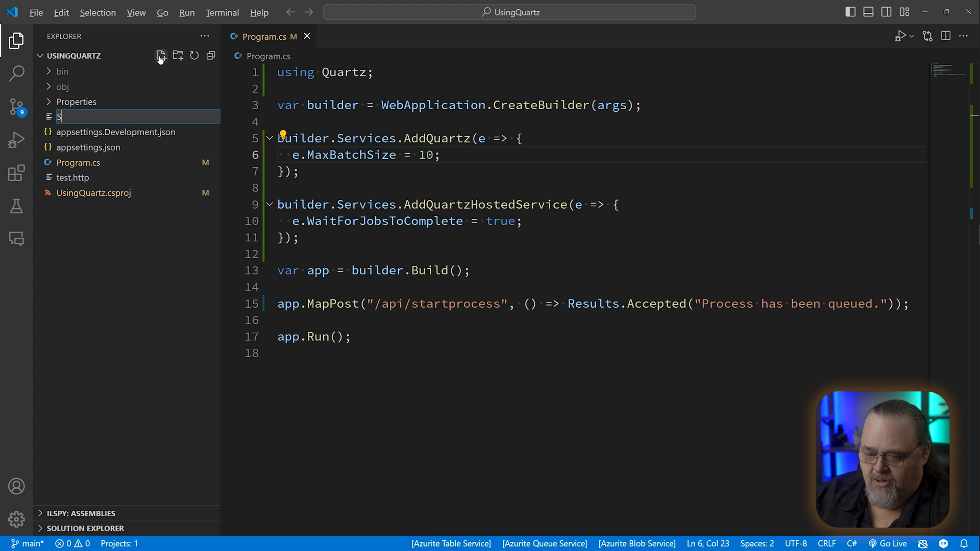
pyautogui.write('namespace UsingQ')
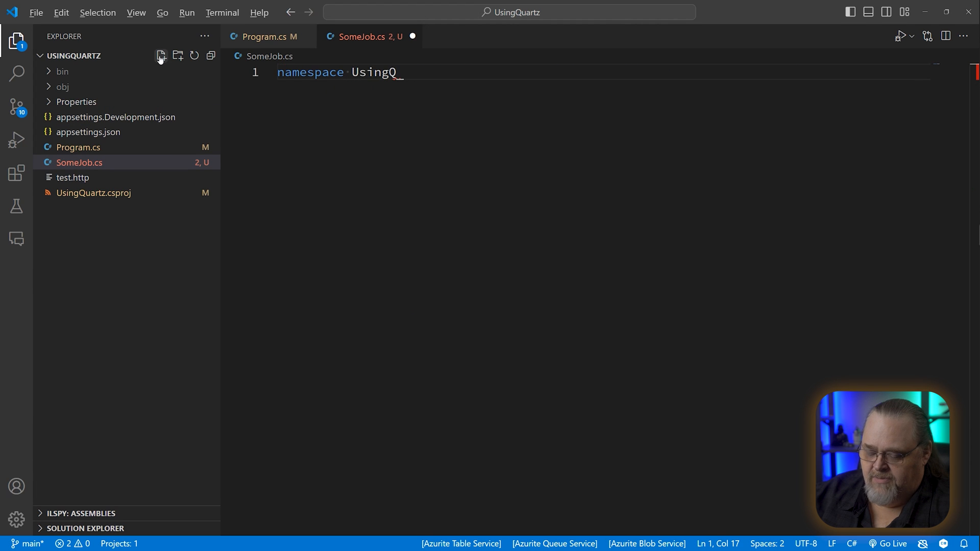
pyautogui.write('uartz;')
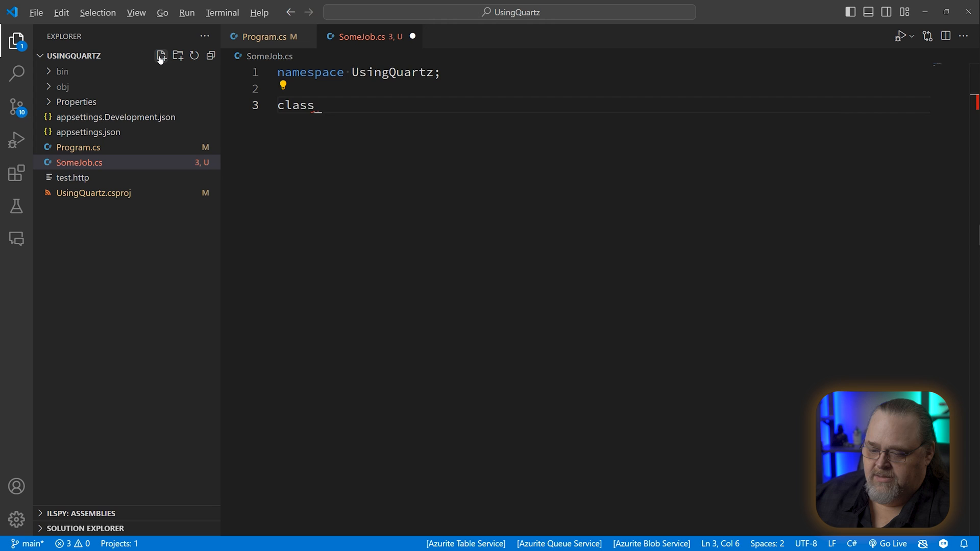
pyautogui.write('SomeJob : I')
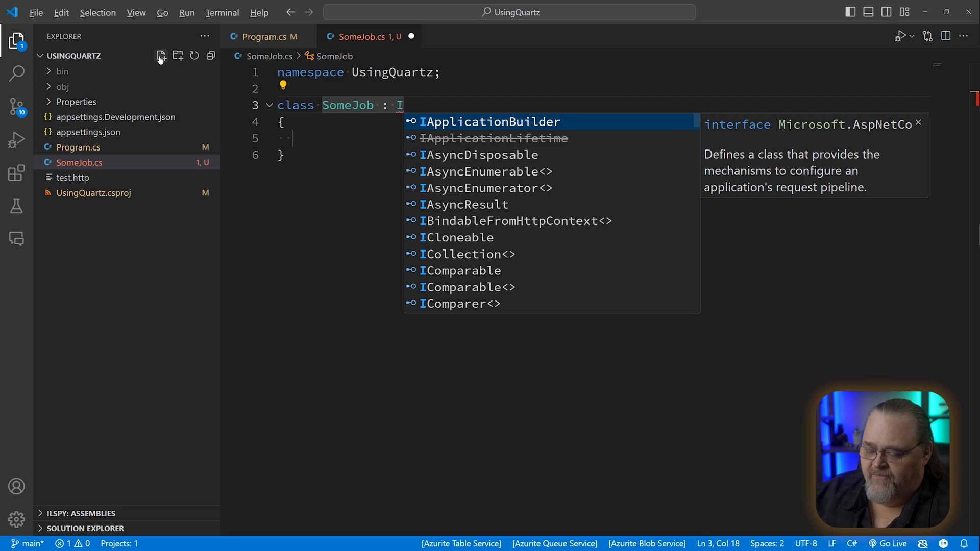
pyautogui.write('Job')
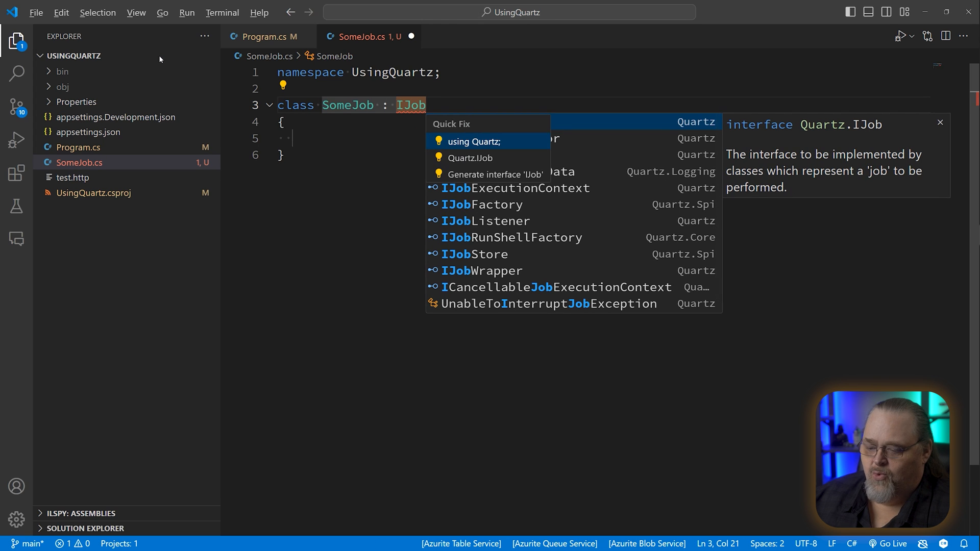
pyautogui.click(481, 141)
pyautogui.write('public Task Execute(IJobExecutionContext context')
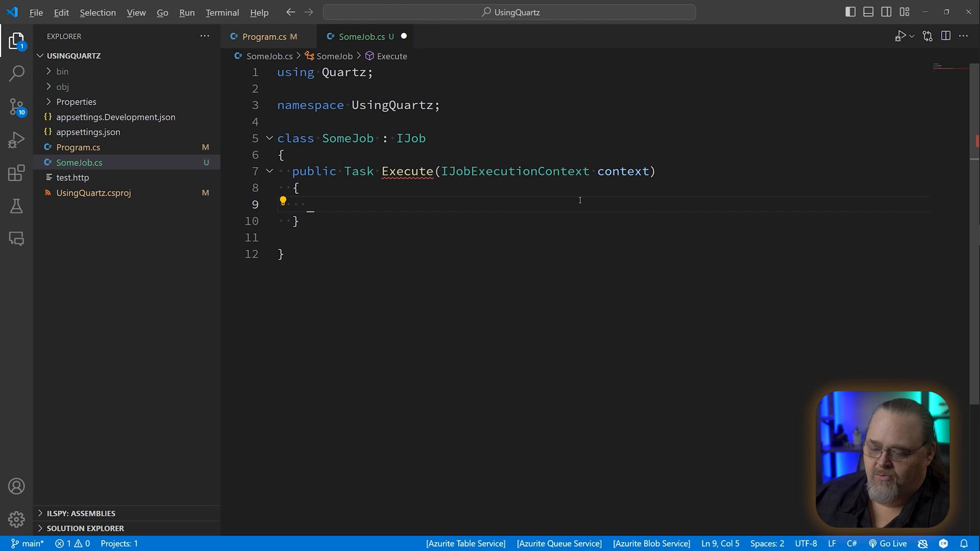
# Add a try/catch (Exception) in Execute and inject an ILogger<SomeJob>.
pyautogui.write('try{}')
pyautogui.write('} ca')
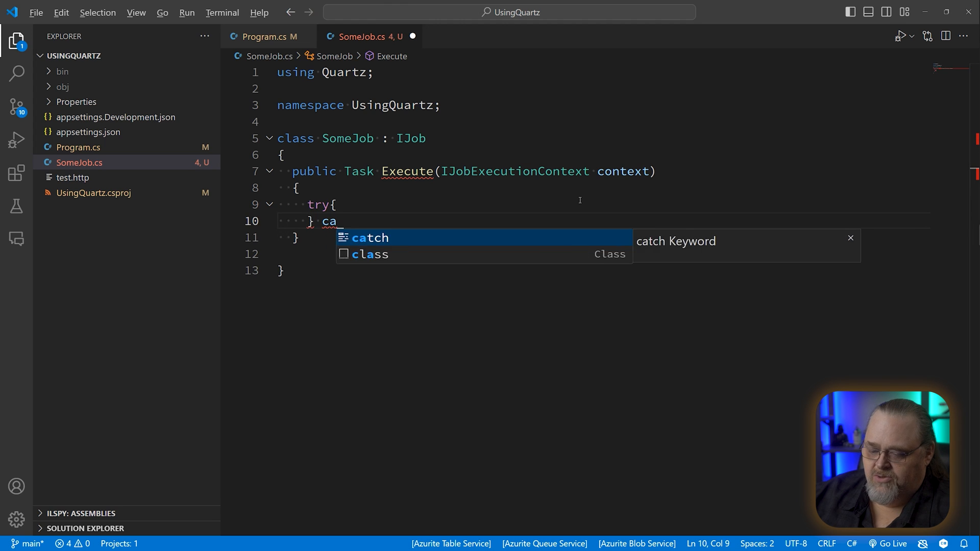
pyautogui.write('tch (Exception ex')
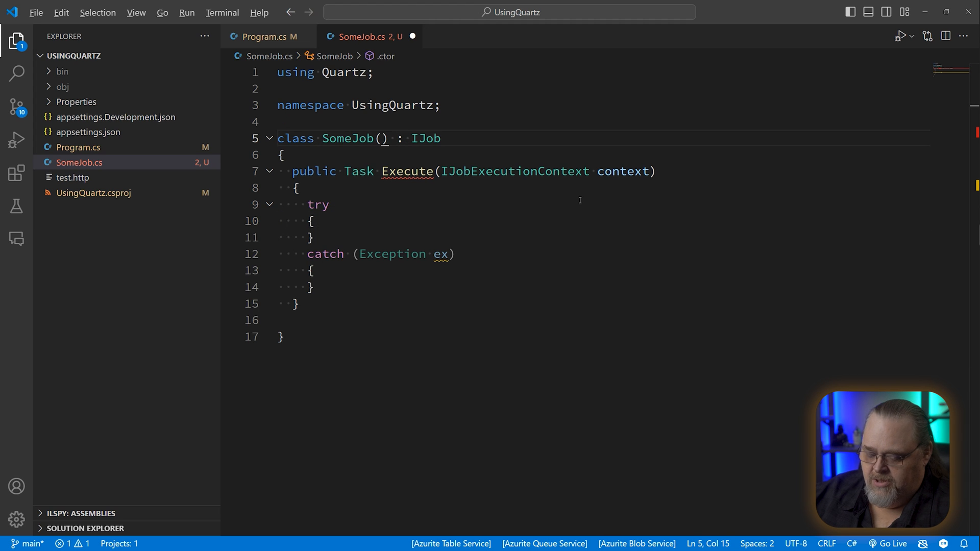
pyautogui.write('ILogger<Some')
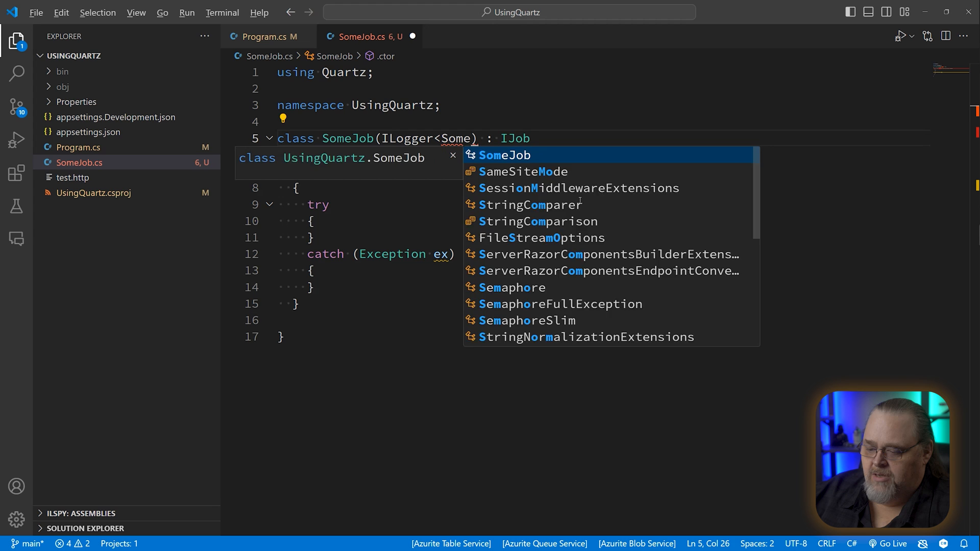
# Log the error "Failed to run job" with the exception in the catch block.
pyautogui.press('Tab')
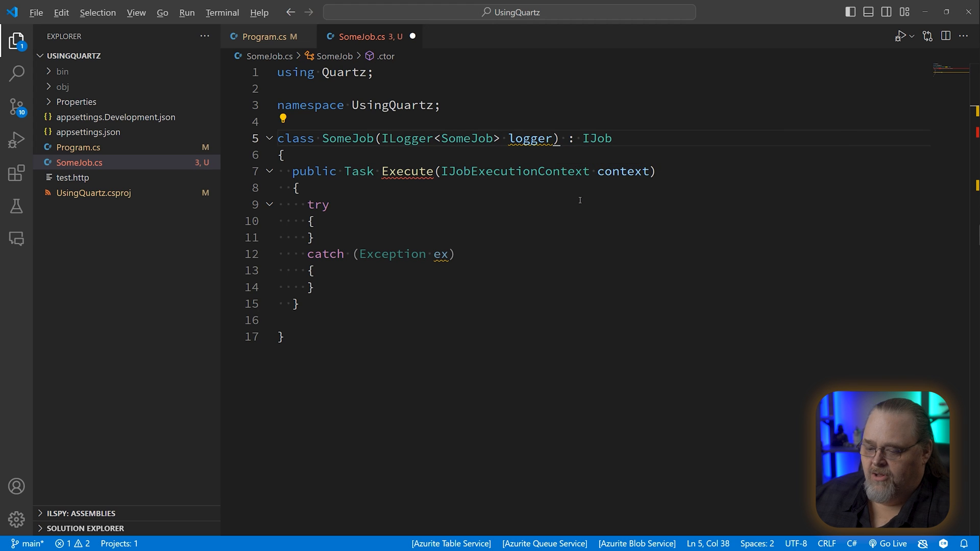
pyautogui.write('l')
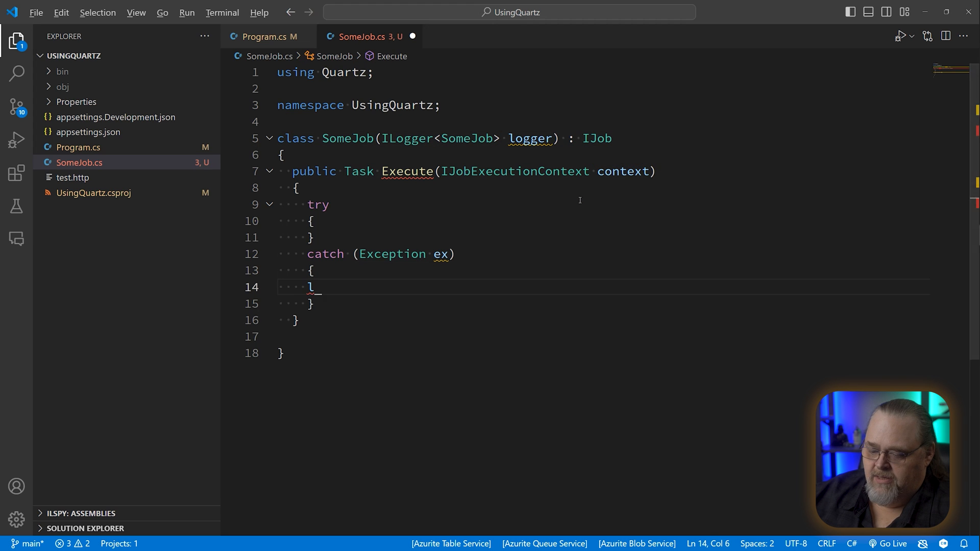
pyautogui.write('ogger.LogError(')
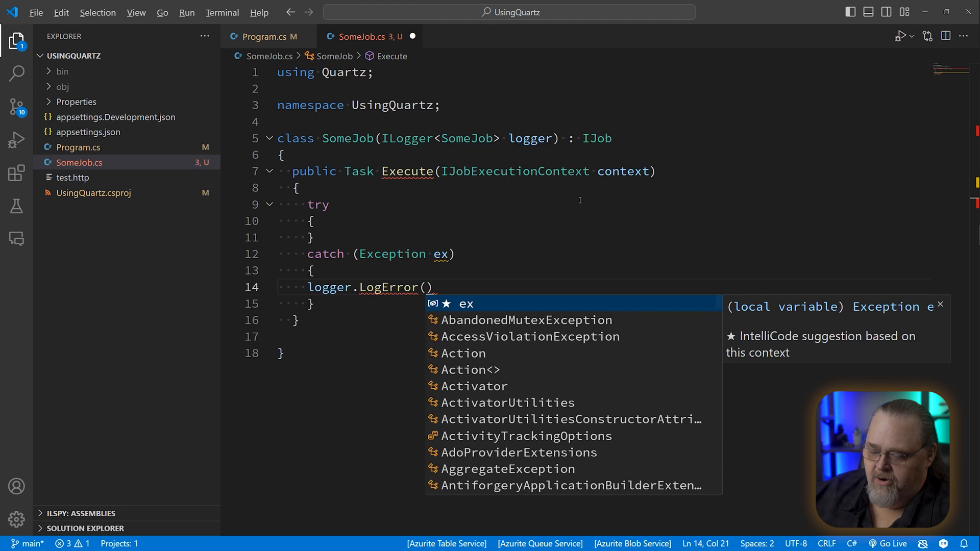
pyautogui.write('"Failed to run job"')
pyautogui.write('await')
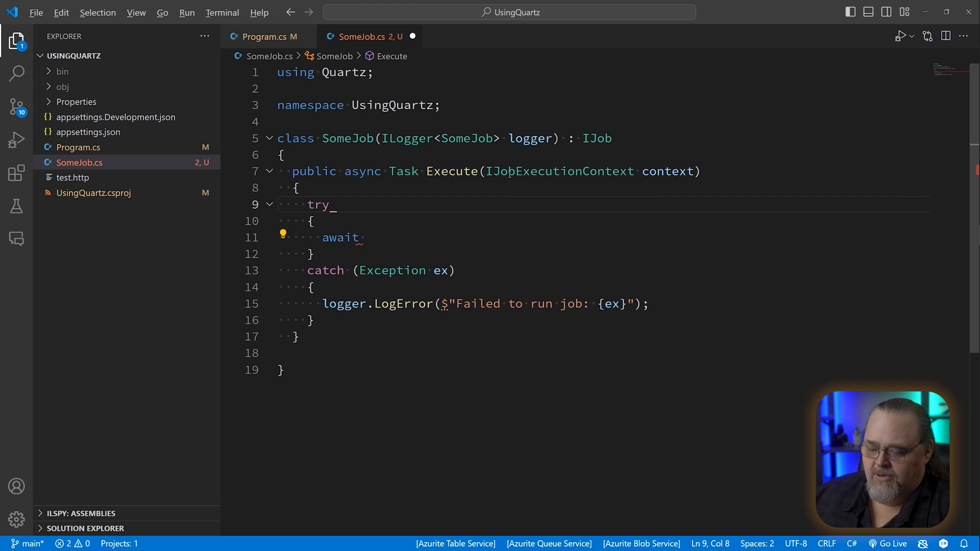
# Await Task.Delay(1000) then log "Job is complete..." in the try block.
pyautogui.click(369, 238)
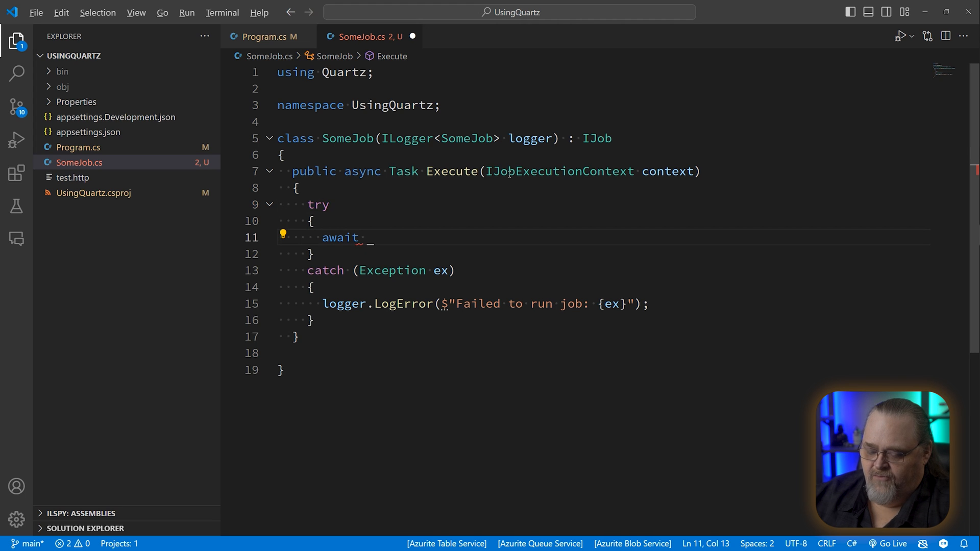
pyautogui.write('Task.')
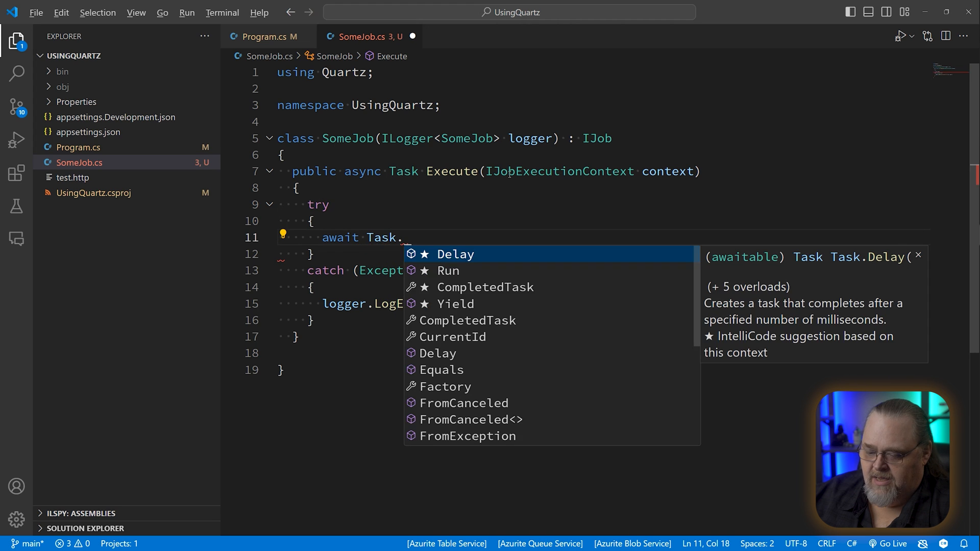
pyautogui.write('Delay(1000)')
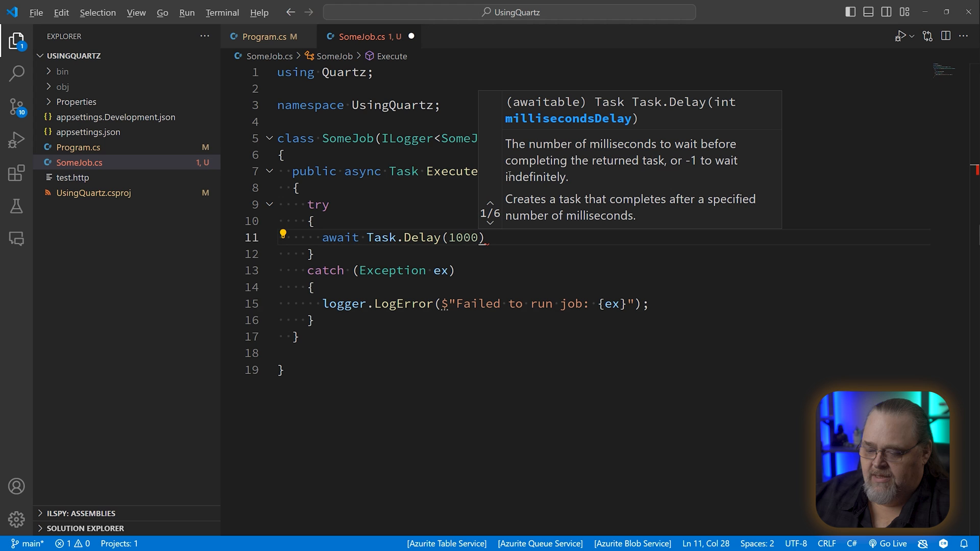
pyautogui.write('logger.LogInformation("')
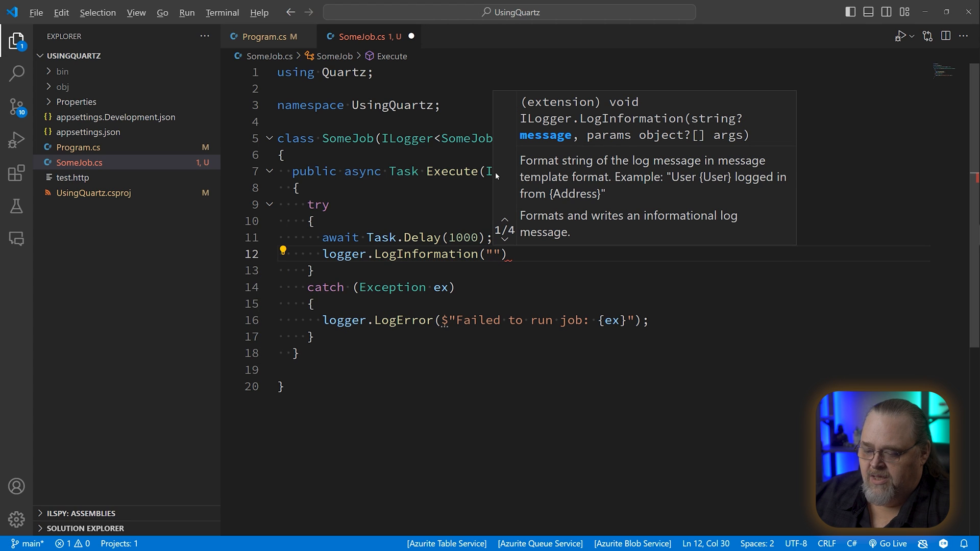
pyautogui.write('Job is complete...')
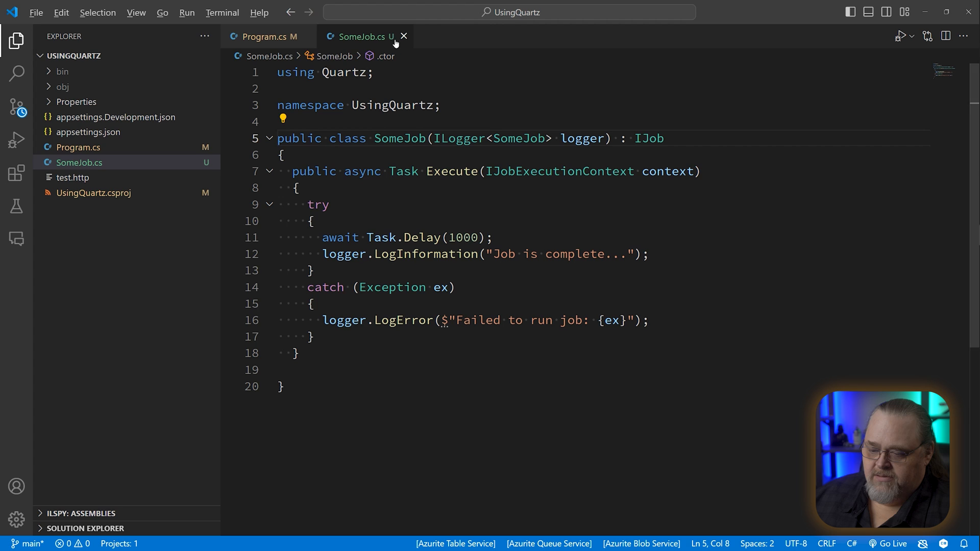
# Inject ISchedulerFactory into the handler and get a scheduler via GetScheduler().
pyautogui.click(262, 37)
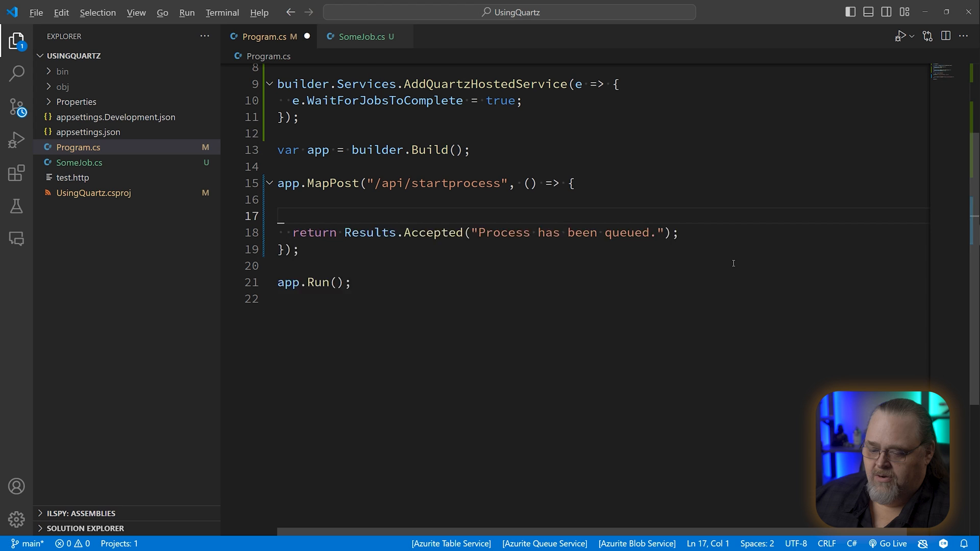
pyautogui.press('Enter')
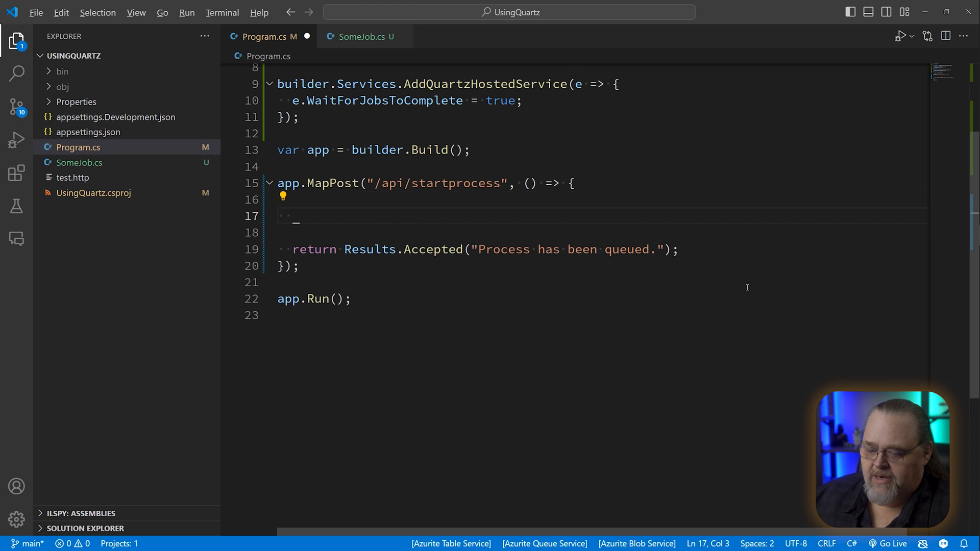
pyautogui.write('IS')
pyautogui.write('var')
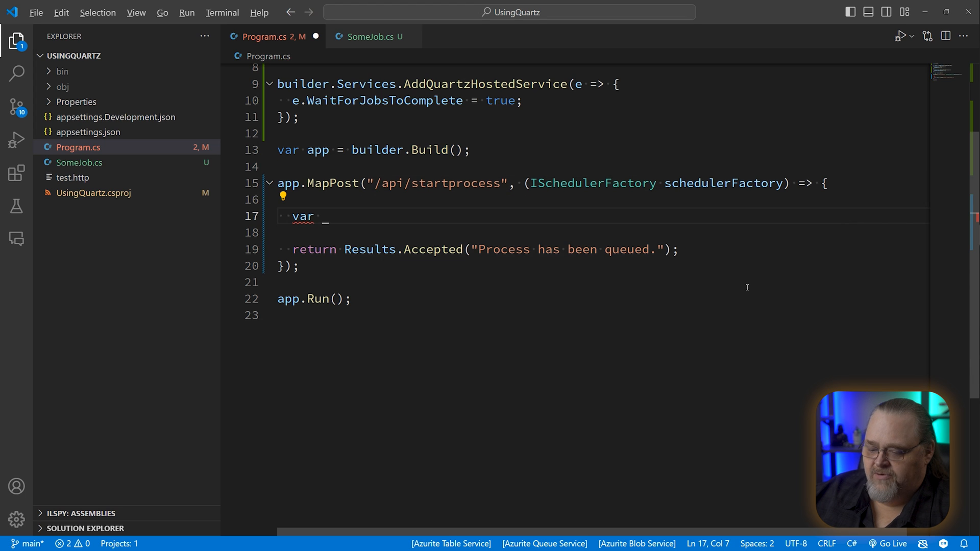
pyautogui.write('schedule')
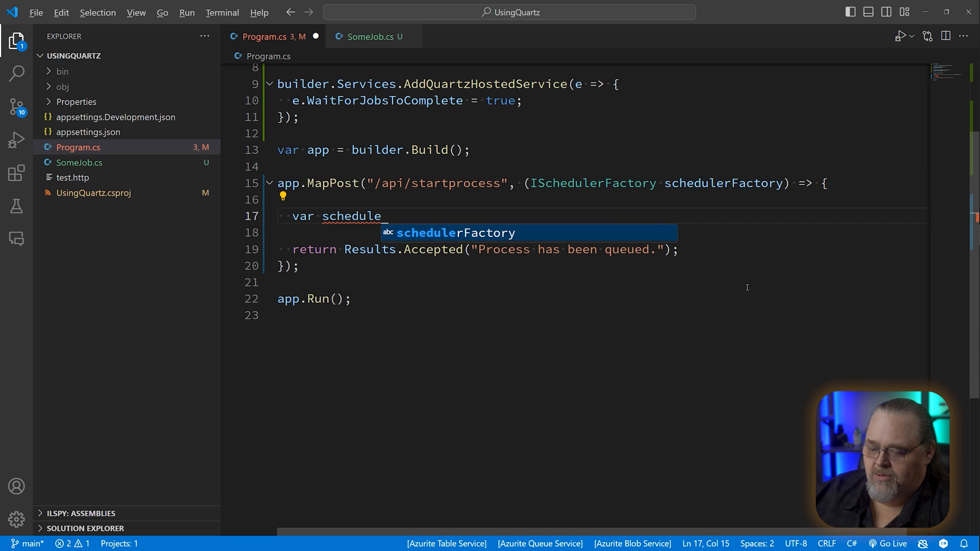
pyautogui.write('=')
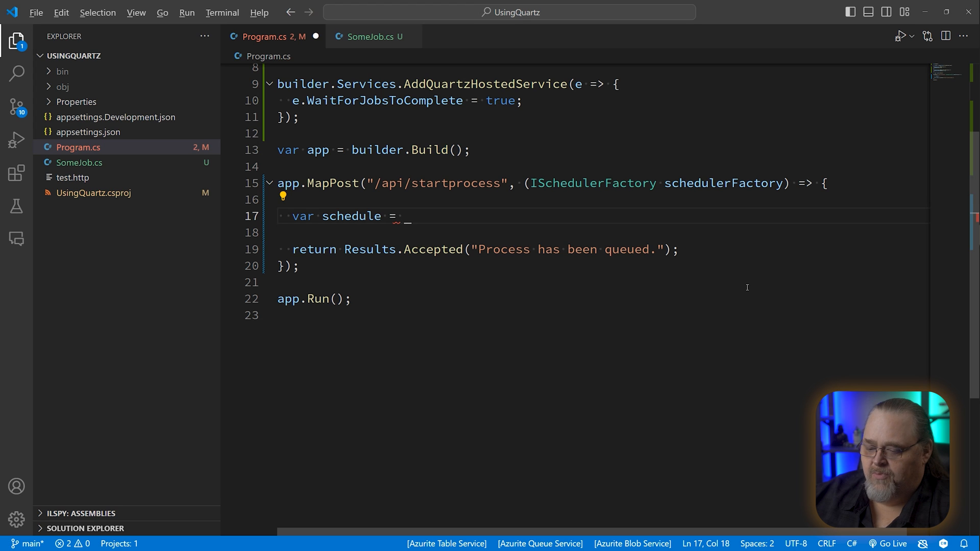
pyautogui.write('sh')
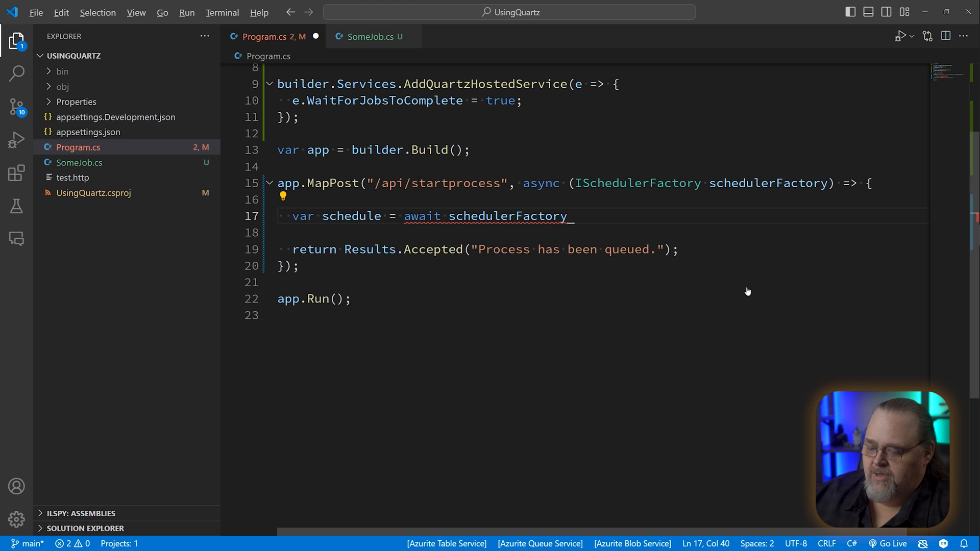
pyautogui.write('.GetScheduler();')
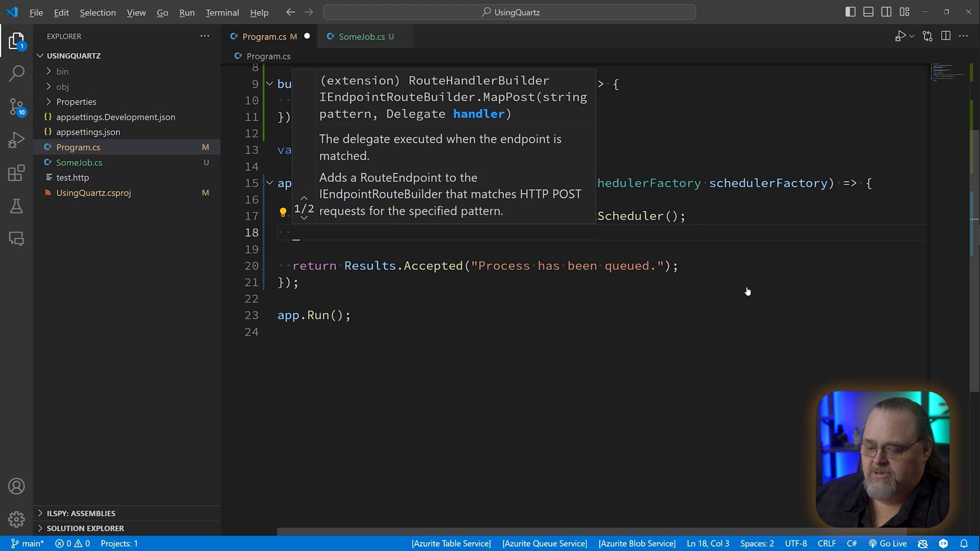
# Build the job details with JobBuilder.Create<SomeJob>().Build().
pyautogui.write('v')
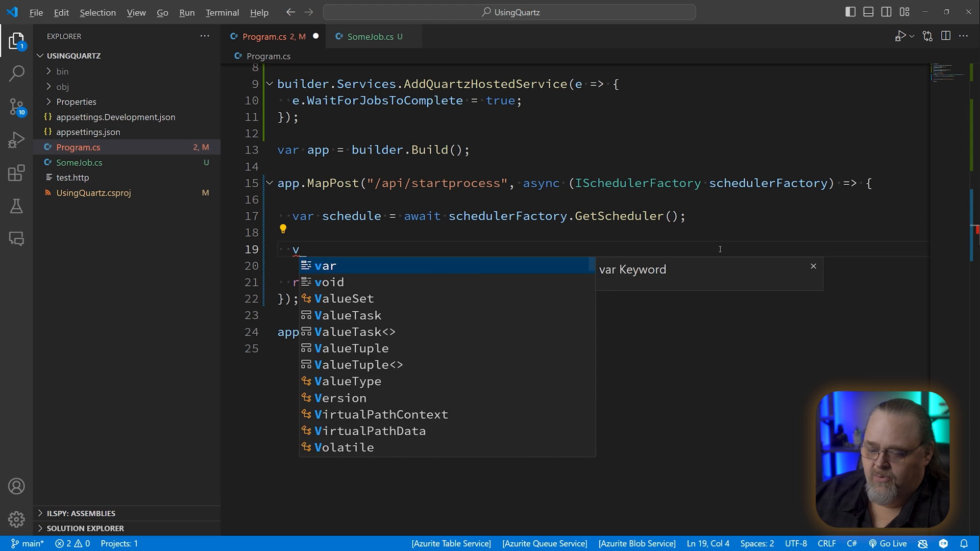
pyautogui.write('ar defa')
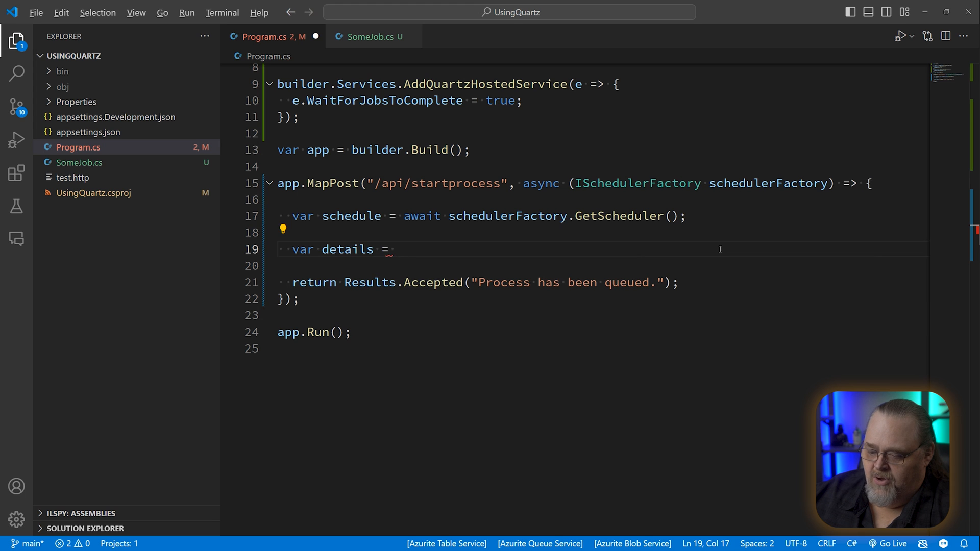
pyautogui.write('await JobBuilder')
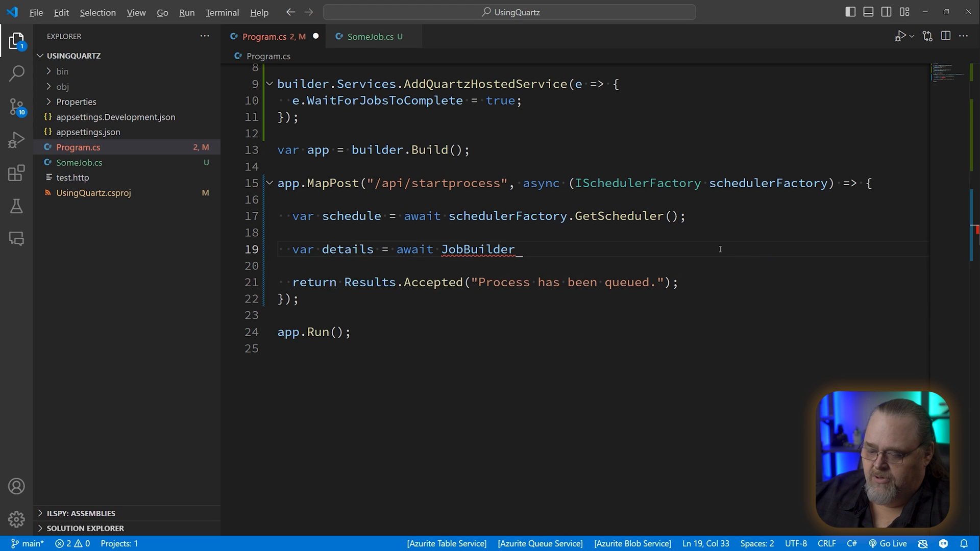
pyautogui.write('.Create<SomeJob>(')
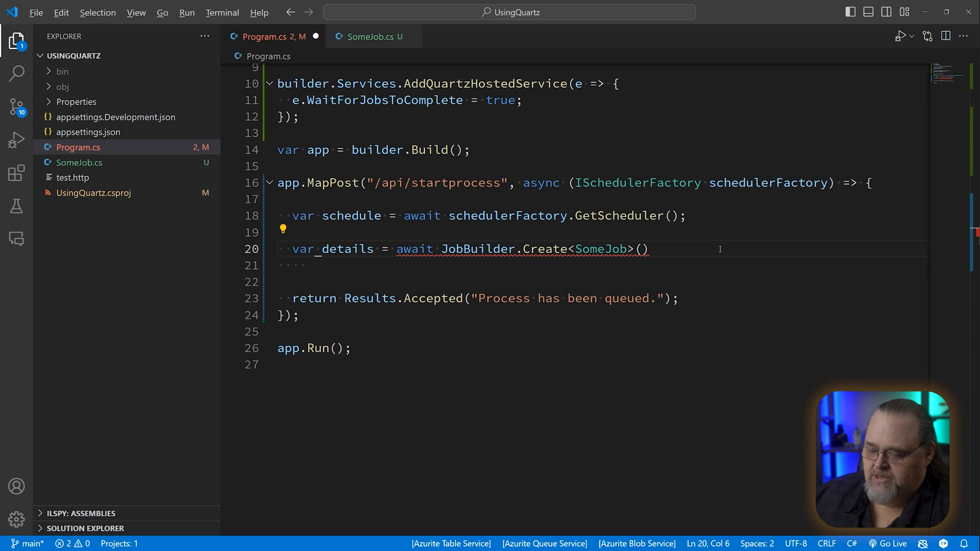
pyautogui.write('.Build();')
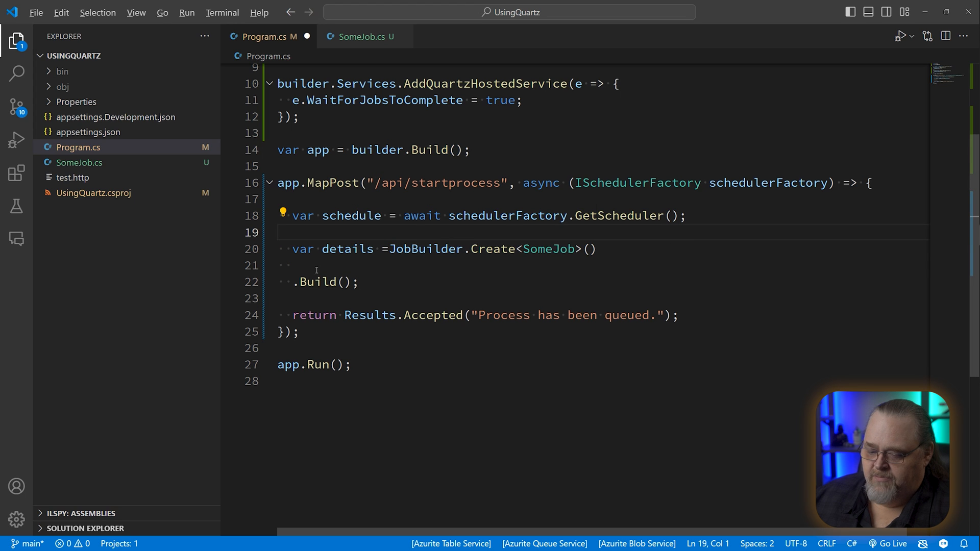
pyautogui.write('.')
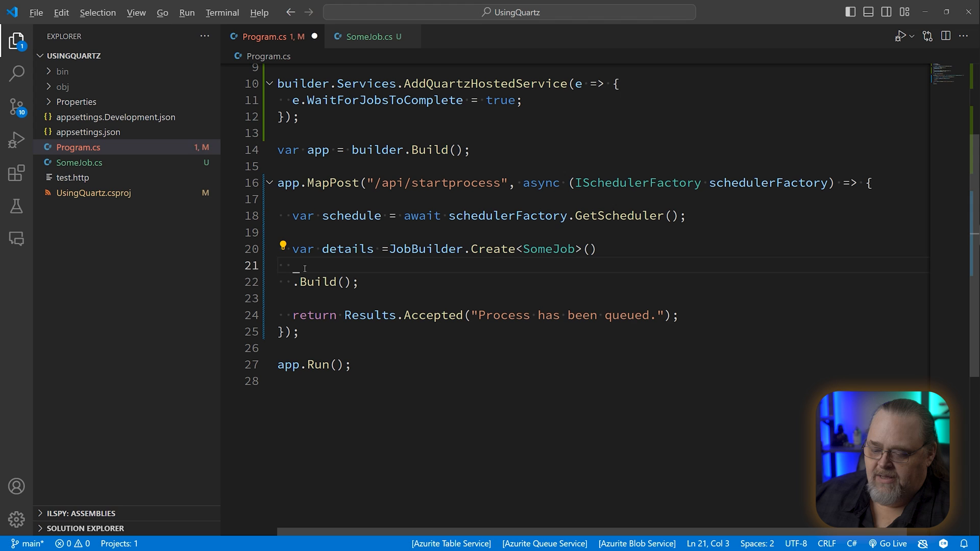
pyautogui.press('Backspace')
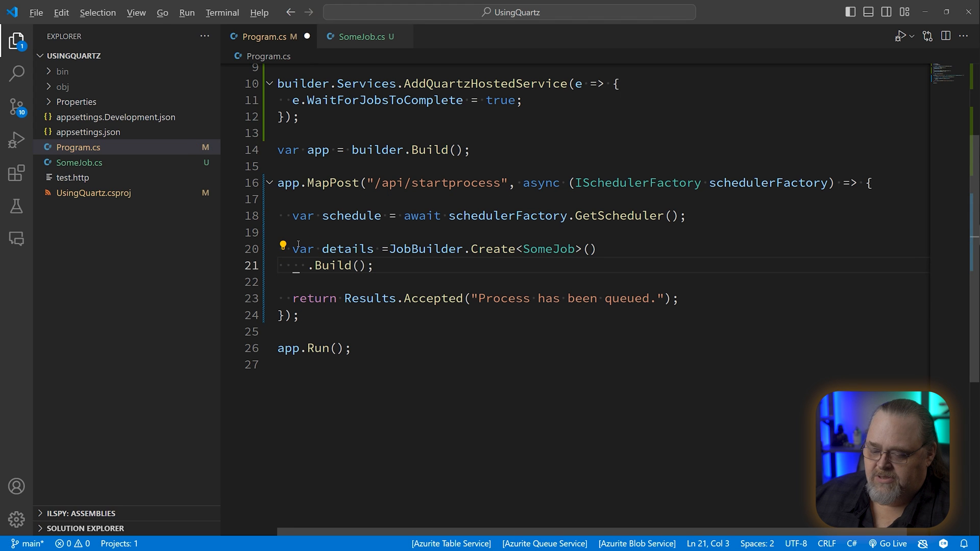
pyautogui.press('Enter')
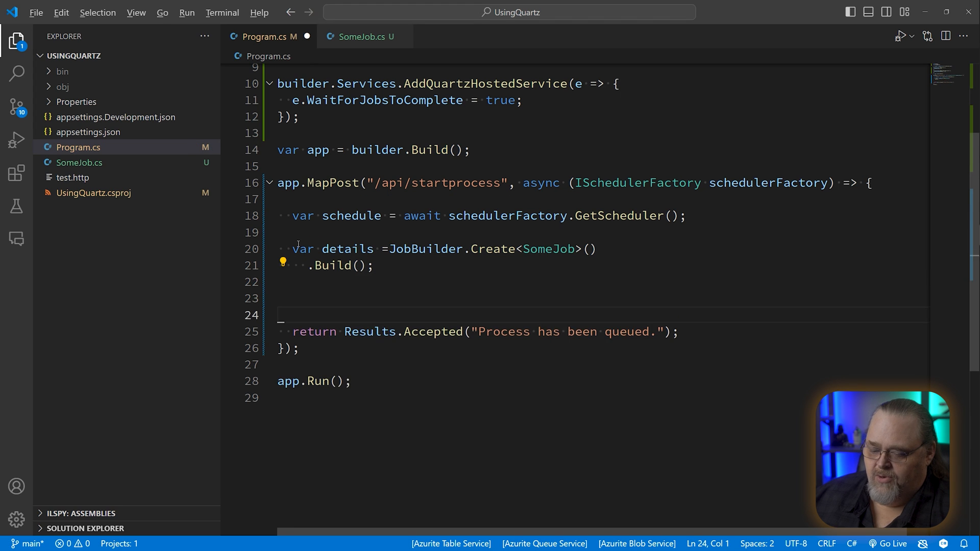
# Create a StartNow trigger with TriggerBuilder and await schedule.ScheduleJob(details, trigger).
pyautogui.write('var trigger =')
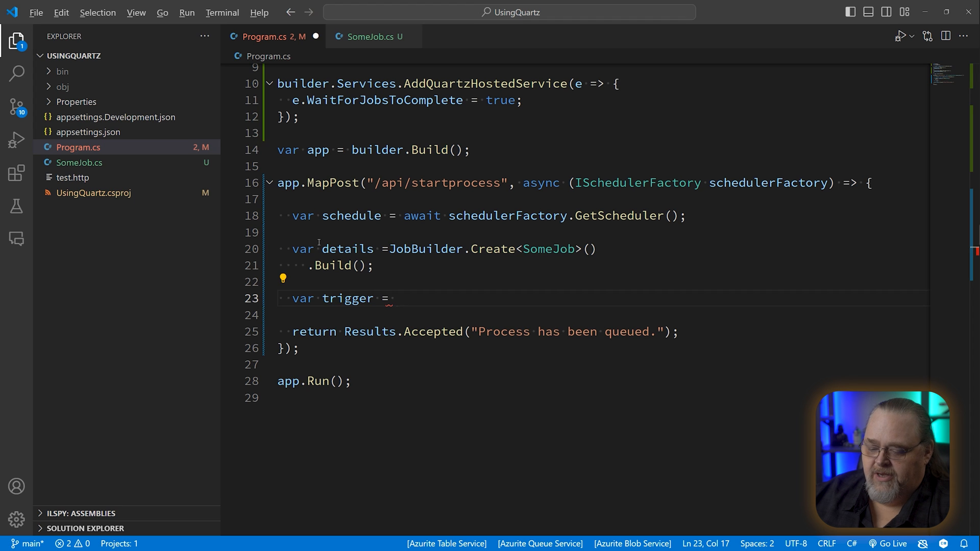
pyautogui.write('TriggerBuilder.Create(')
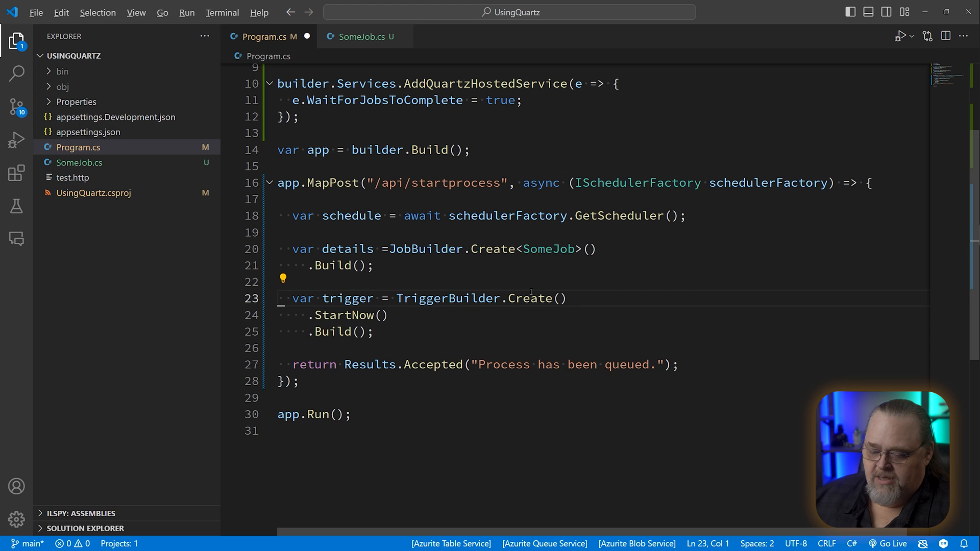
pyautogui.moveTo(491, 330)
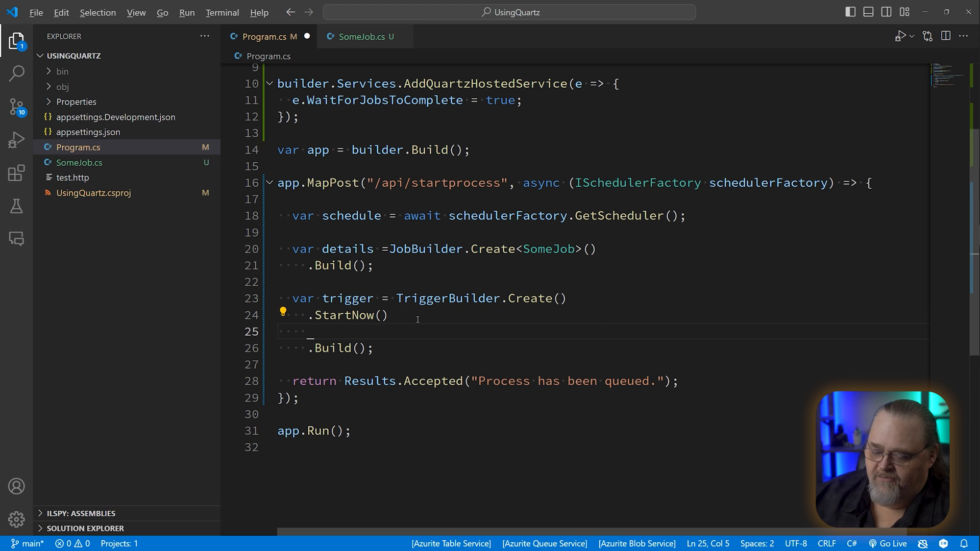
pyautogui.write('.Cr')
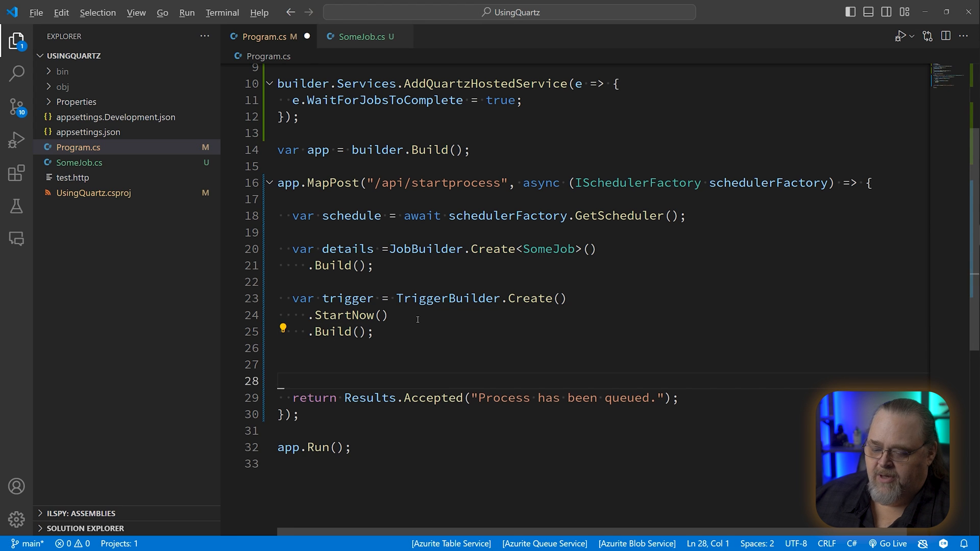
pyautogui.write('schedule.')
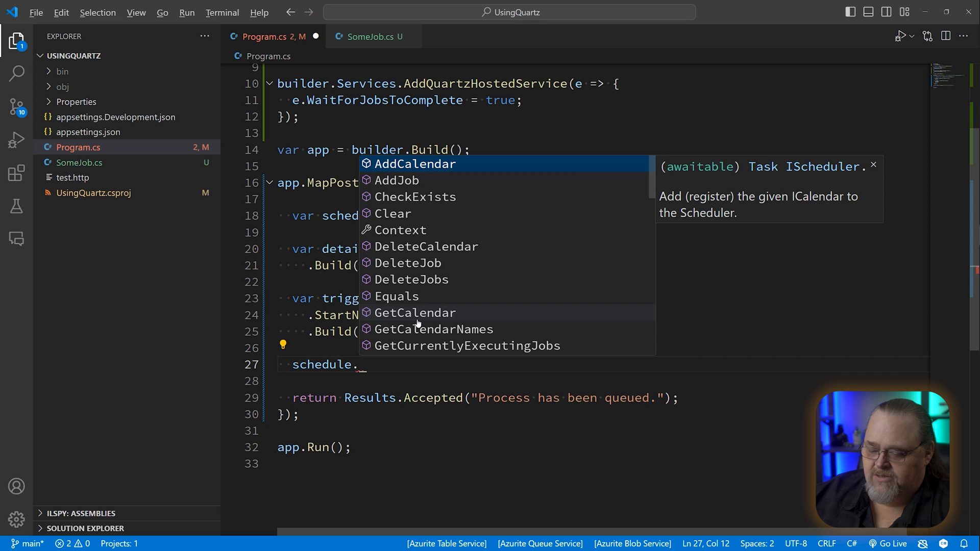
pyautogui.write('ScheduleJob()')
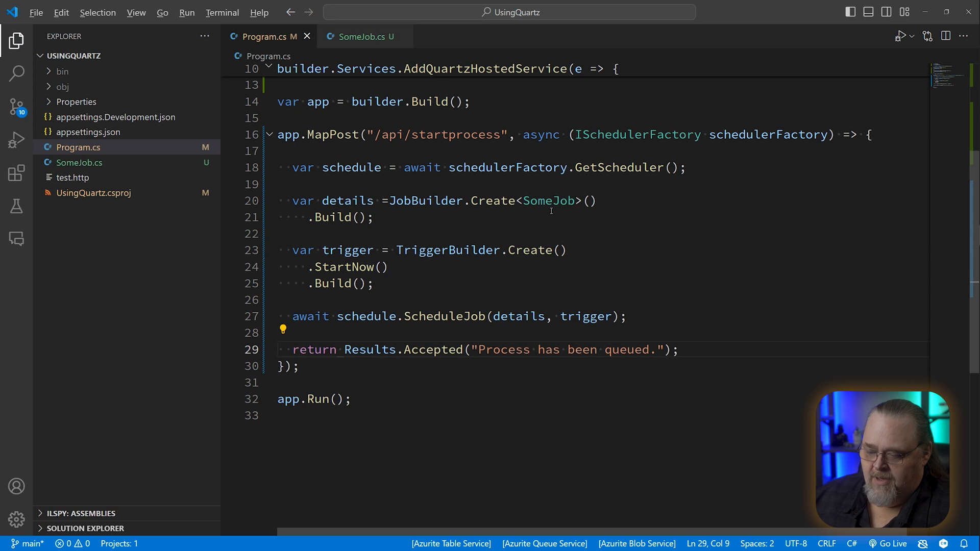
pyautogui.moveTo(660, 257)
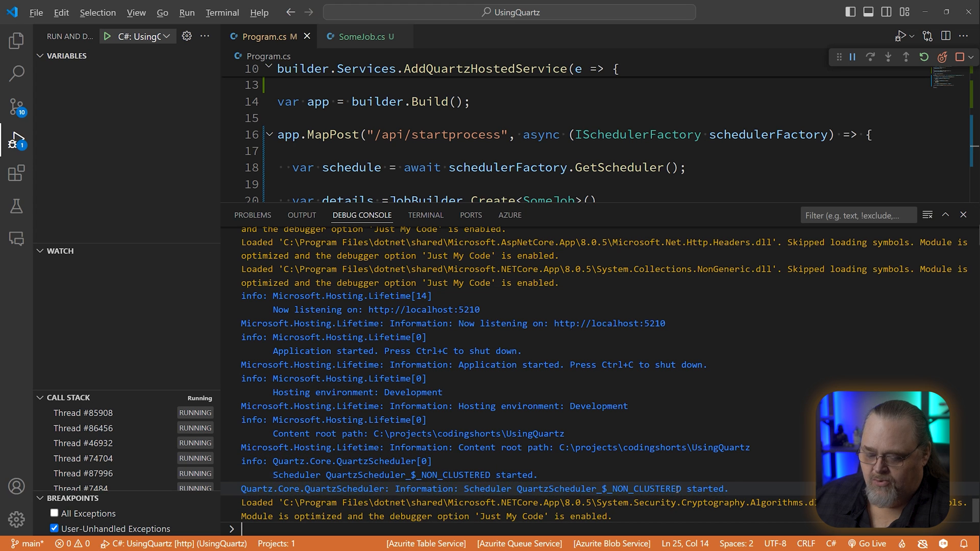
pyautogui.moveTo(15, 40)
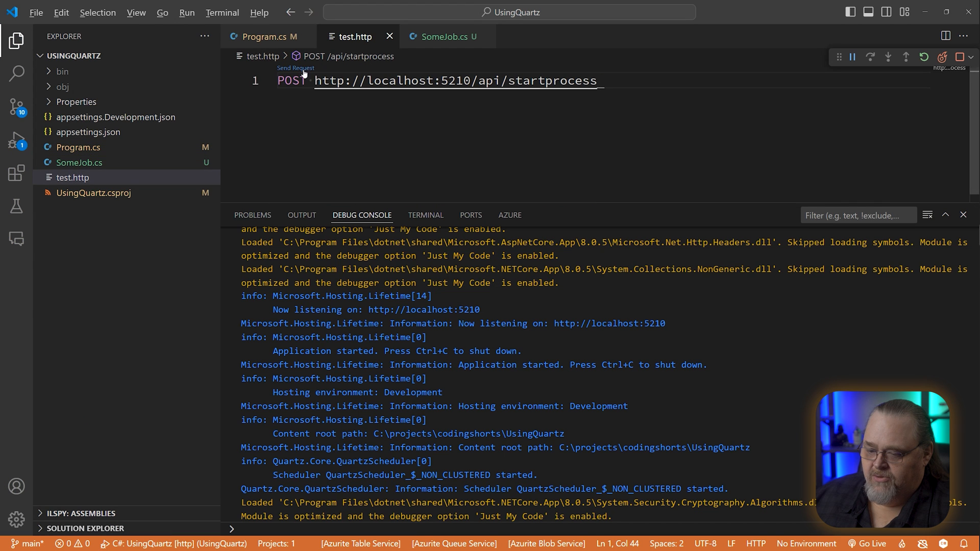
# Send the POST request from test.http, confirm 202 Accepted, and return to Program.cs.
pyautogui.click(296, 68)
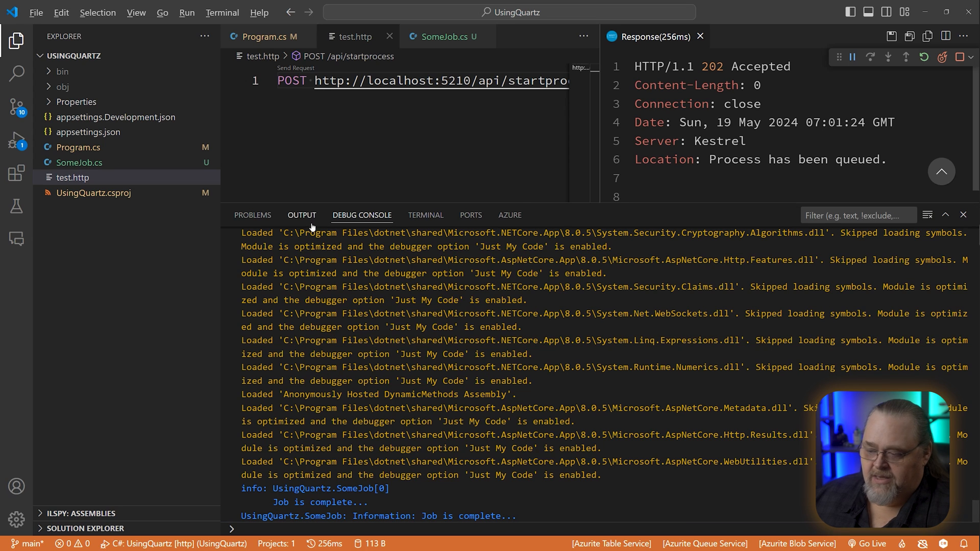
pyautogui.click(295, 68)
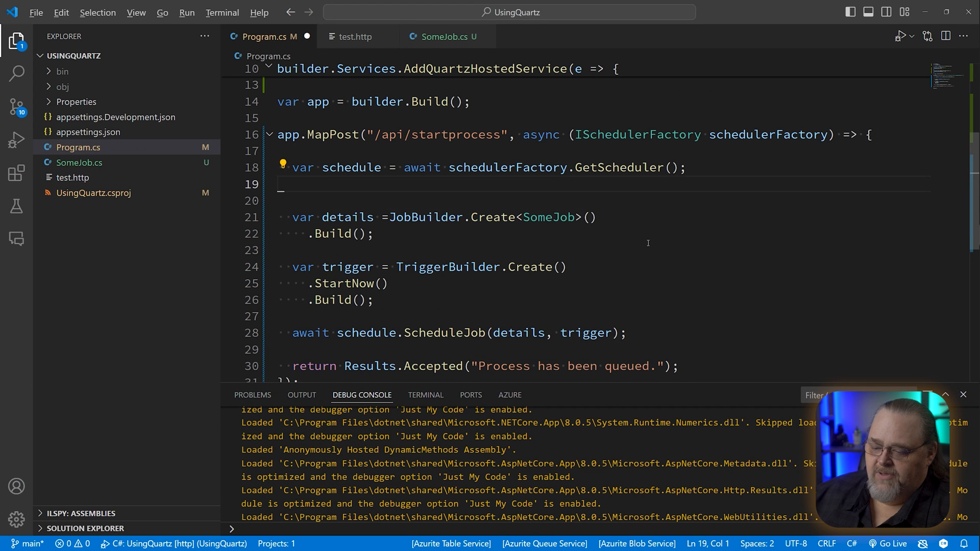
# Create a JobDataMap with a "Name" entry for the job.
pyautogui.write('var data = newJobDataMap(')
pyautogui.write('{')
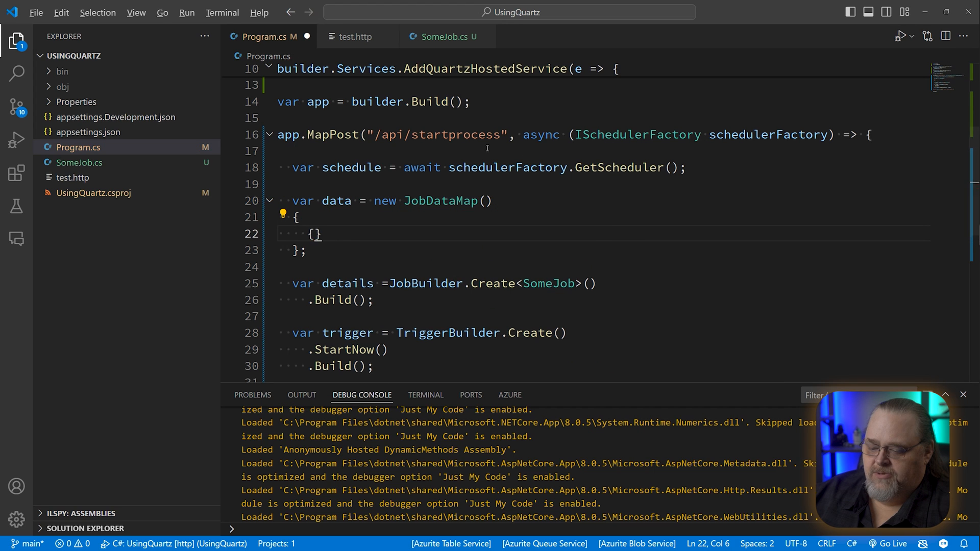
pyautogui.write('"Name",')
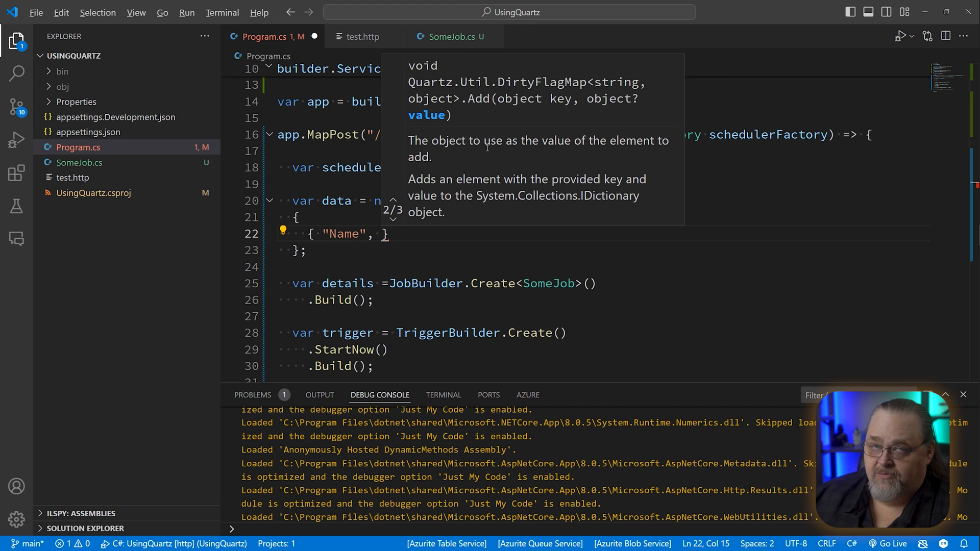
pyautogui.write('"S')
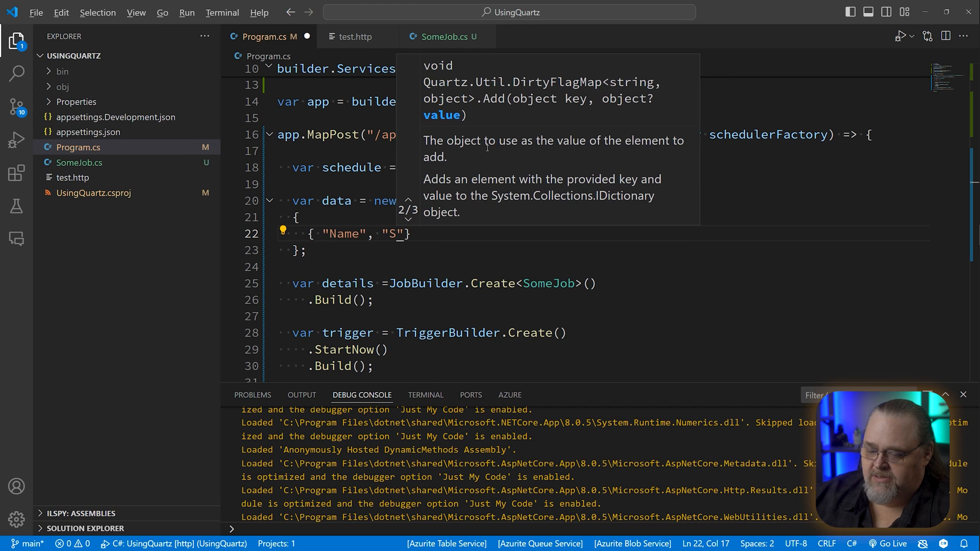
pyautogui.write('hawn')
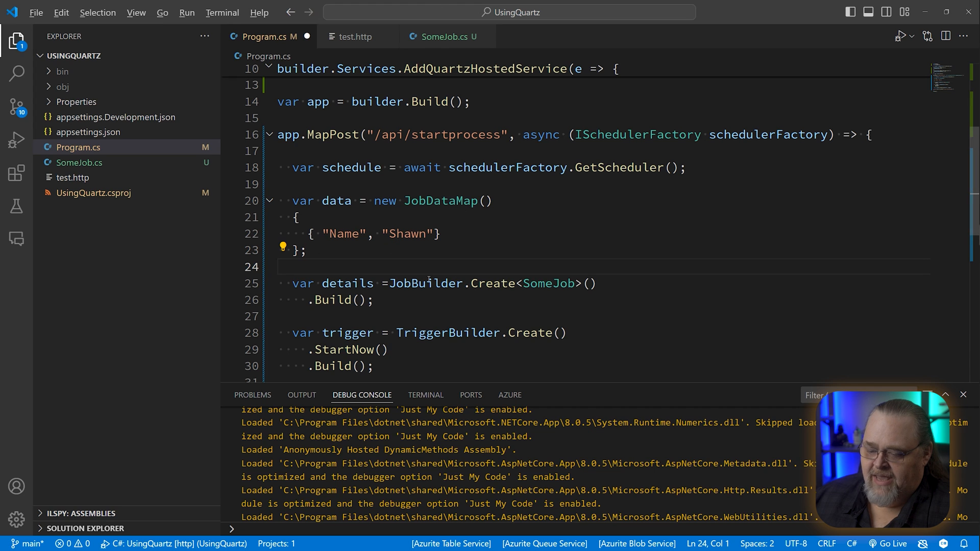
# Add .SetJobData(data) to the JobBuilder and an int id route parameter to /api/startprocess/{id}.
pyautogui.click(601, 283)
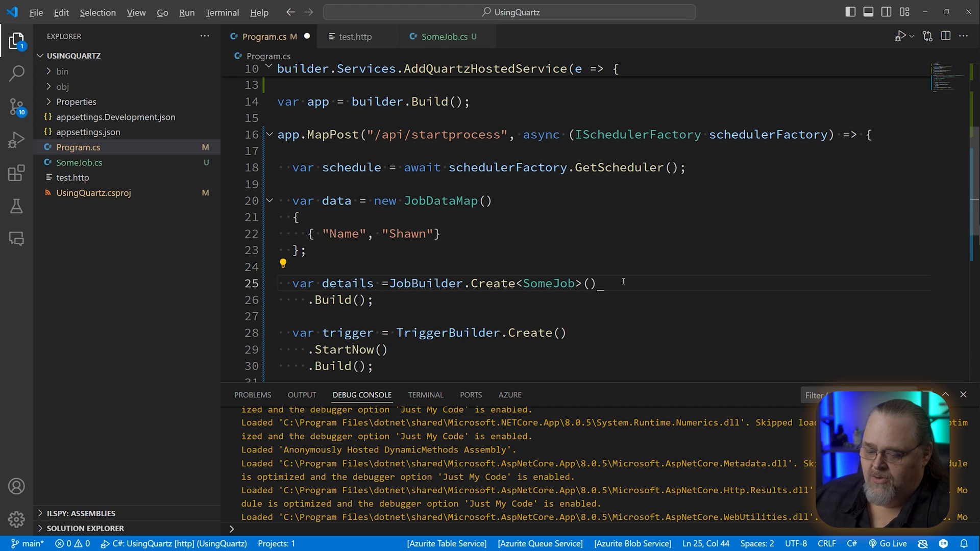
pyautogui.write('.dat')
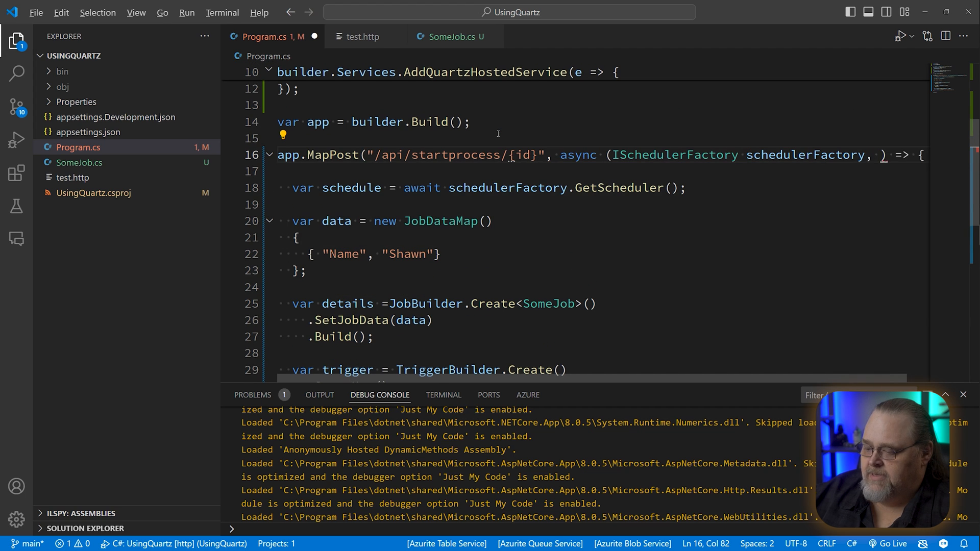
pyautogui.write('int id')
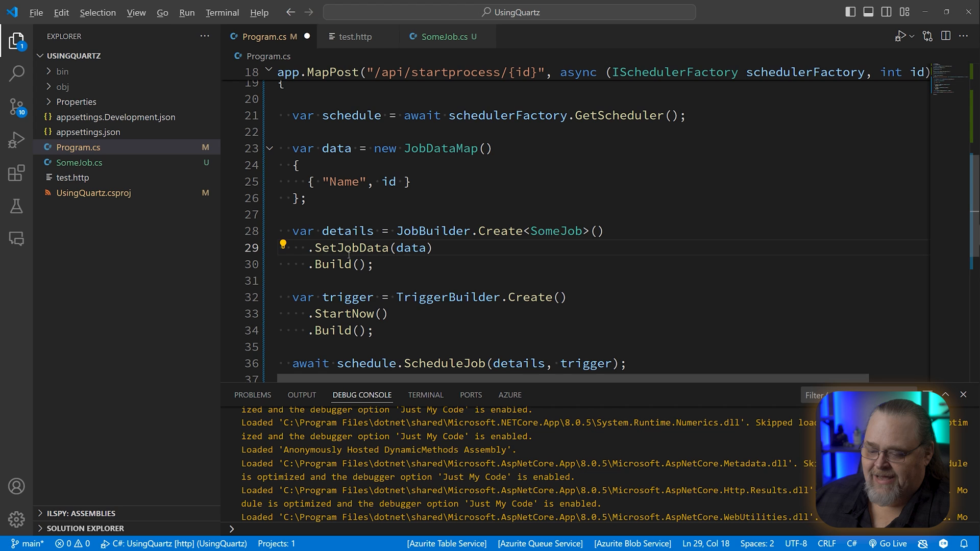
pyautogui.click(445, 37)
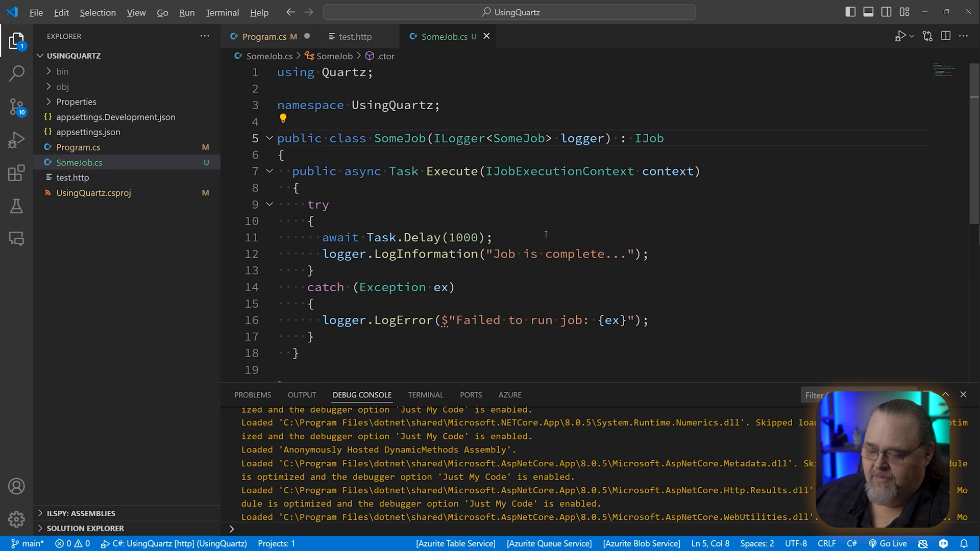
# Add 'var id = context.JobDetail.JobDataMap["Name"];' so SomeJob logs 'Job {id} is complete...'.
pyautogui.write('var id =')
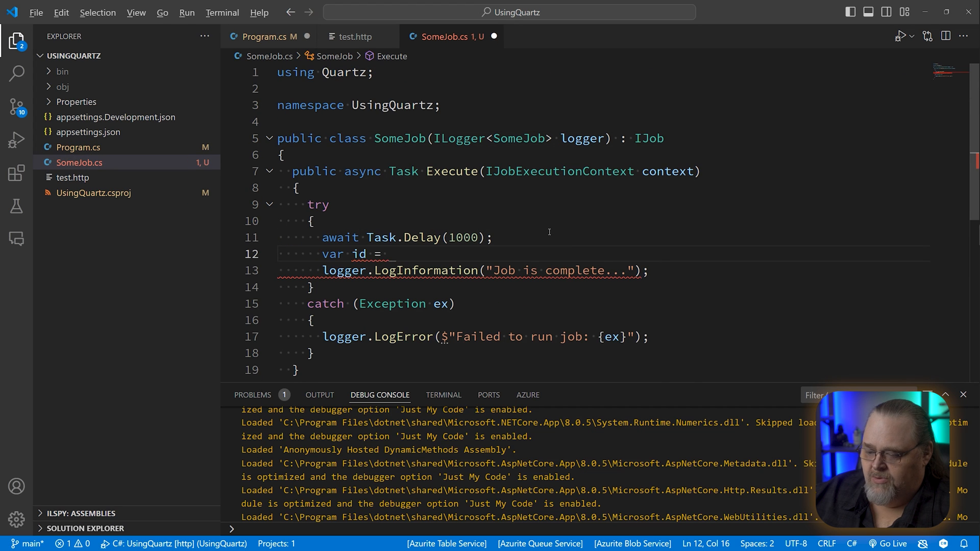
pyautogui.write('context.Jo')
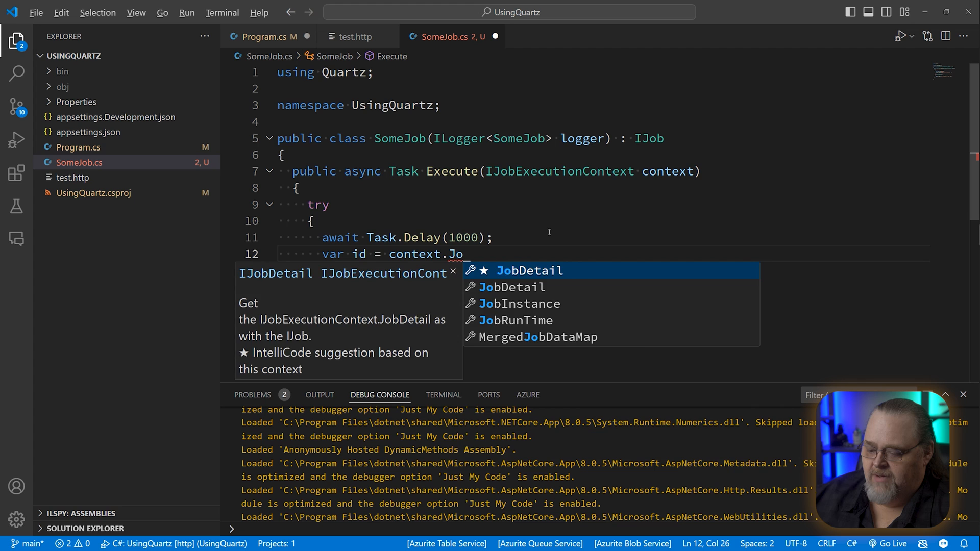
pyautogui.write('.JobDataMap')
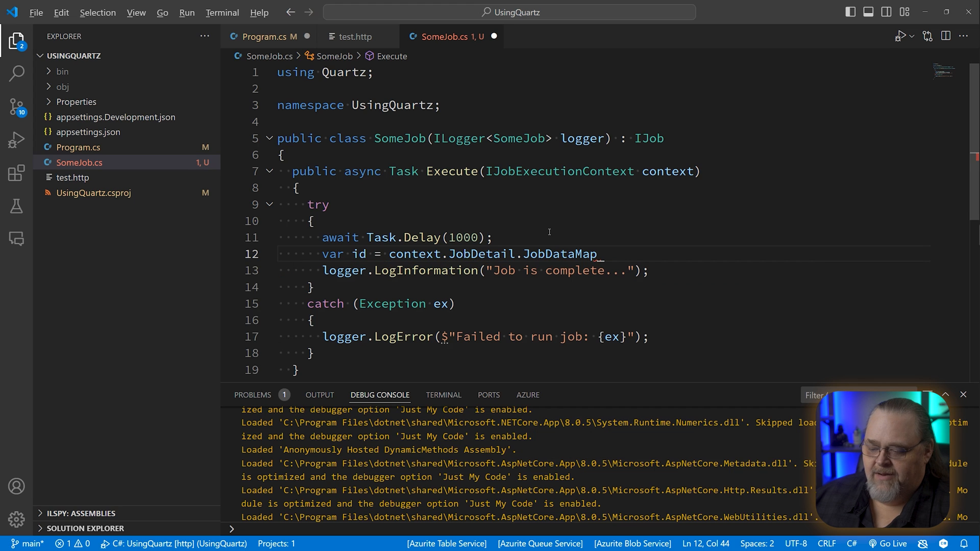
pyautogui.write('[""]')
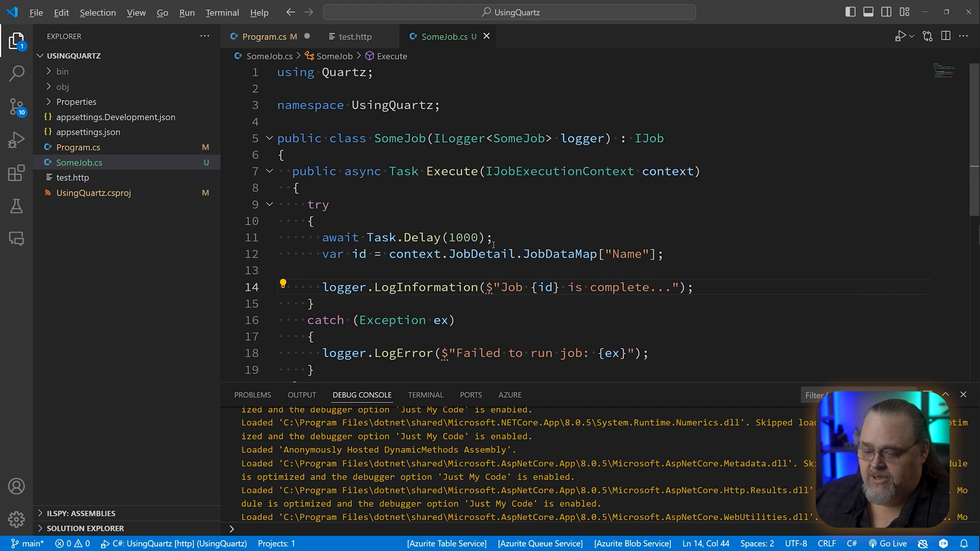
pyautogui.click(354, 36)
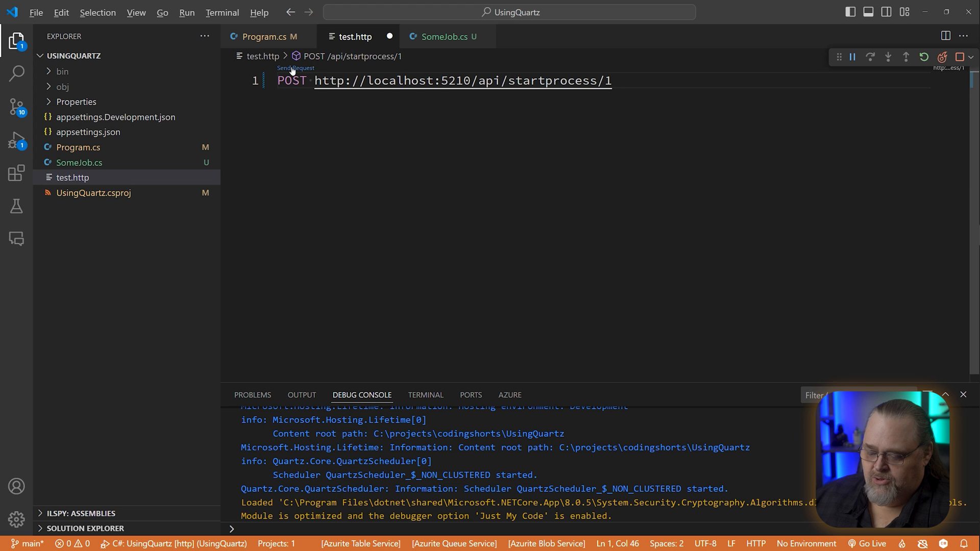
# Send POST /api/startprocess for ids 1, 42 and 999, each returning 202 Accepted.
pyautogui.click(295, 69)
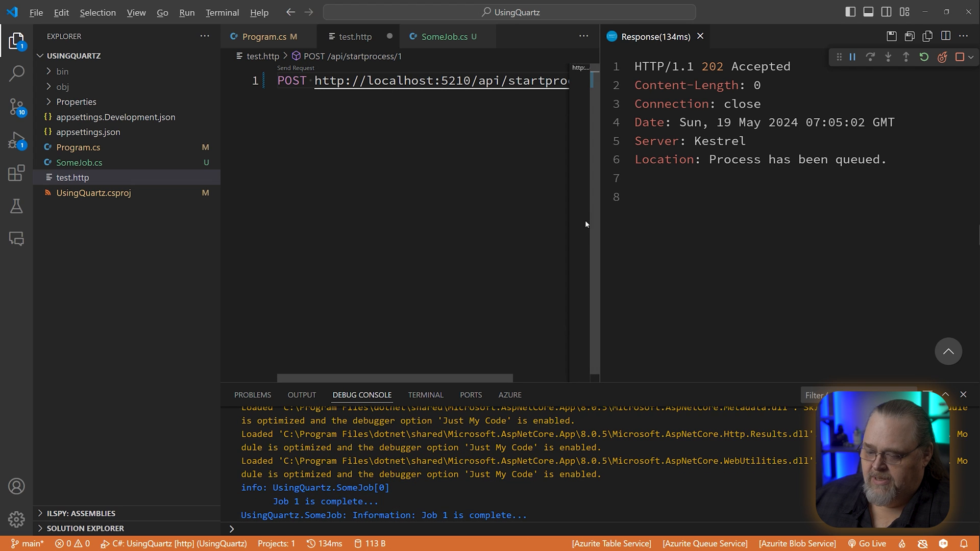
pyautogui.write('42')
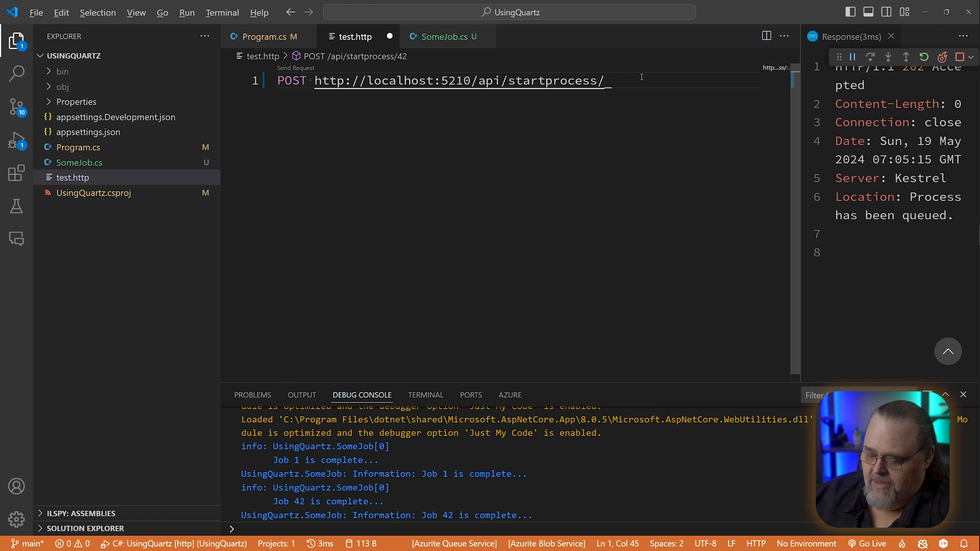
pyautogui.write('999')
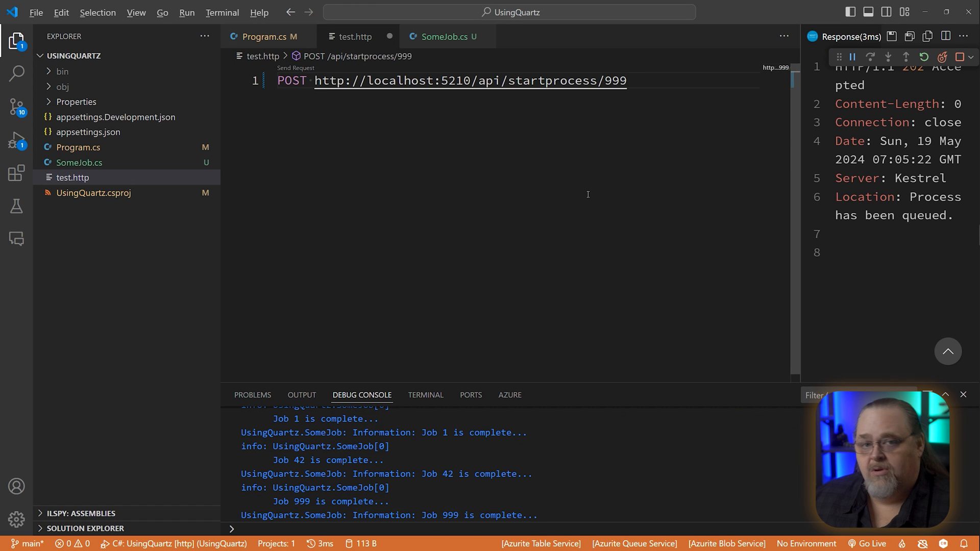